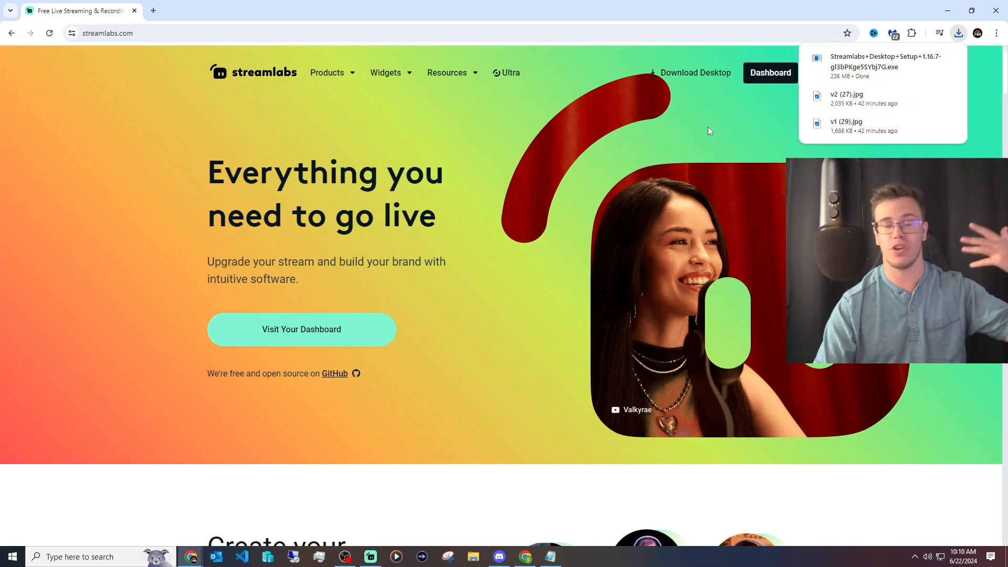
- Run the downloaded Streamlabs Desktop setup file from Chrome's downloads panel
left_click(696, 73)
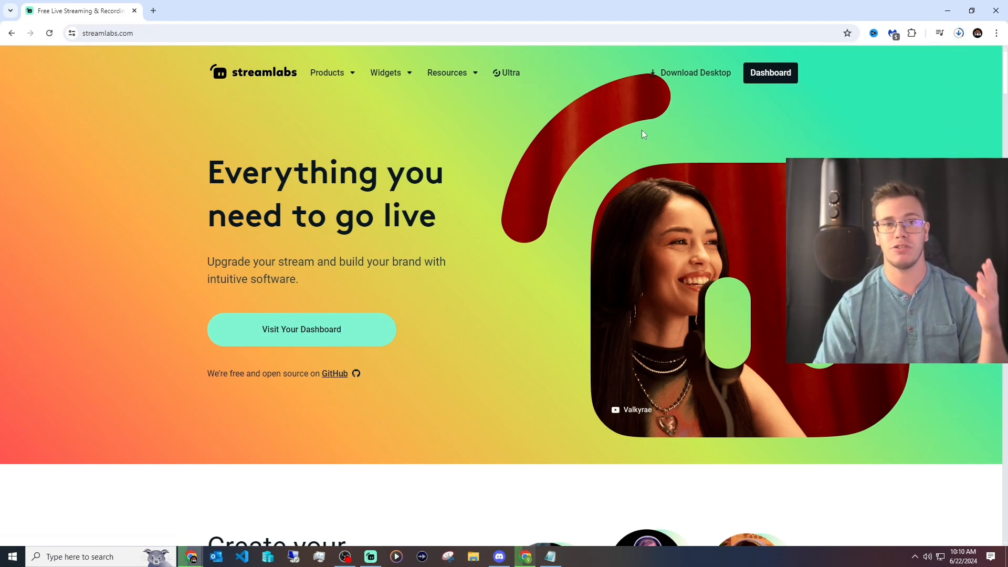
- Switch to Streamlabs Desktop and log in with a TikTok account
left_click(370, 557)
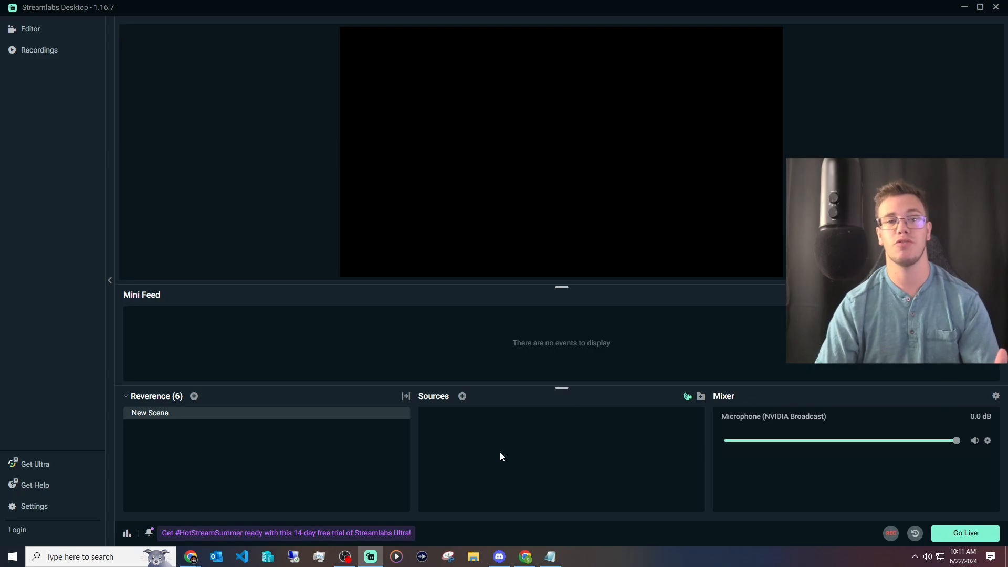
mouse_move(508, 454)
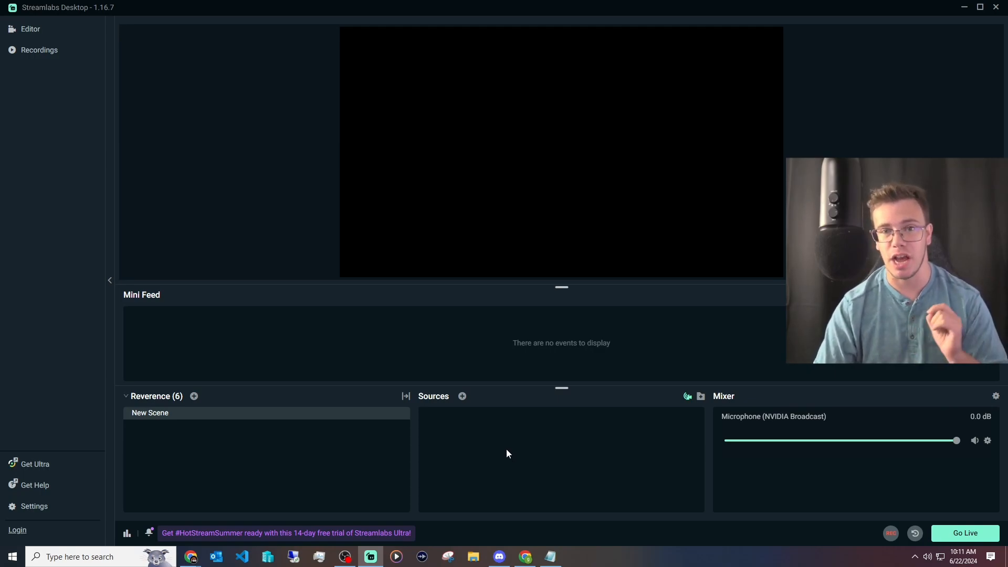
mouse_move(13, 549)
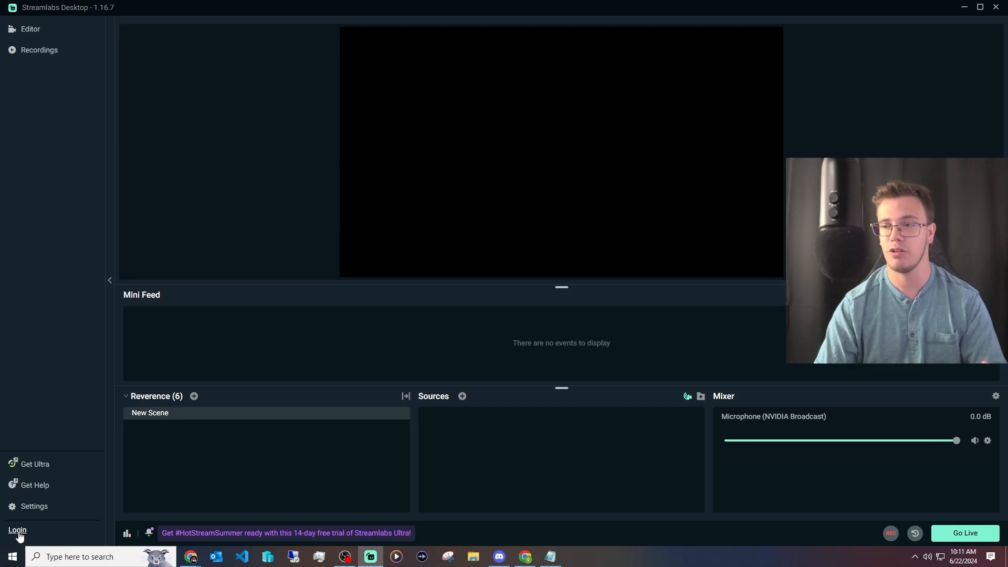
left_click(18, 530)
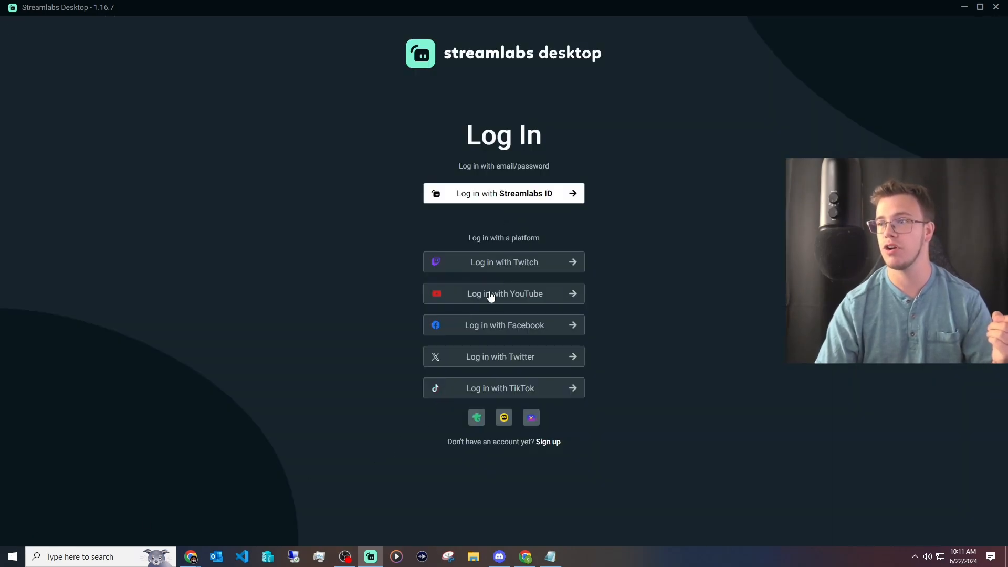
mouse_move(484, 397)
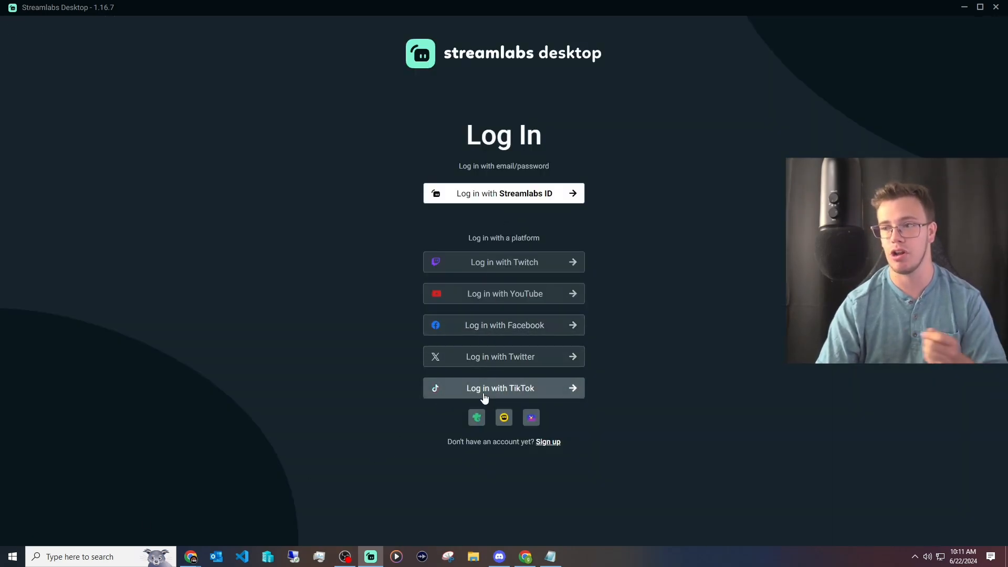
left_click(504, 388)
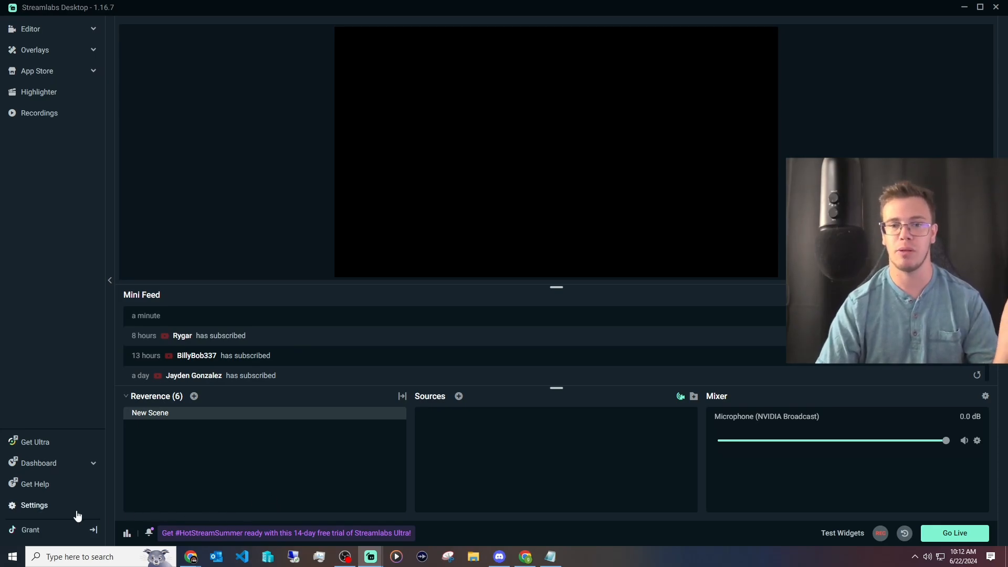
- In Video settings, set custom base and output resolutions to 1080x1920
left_click(33, 505)
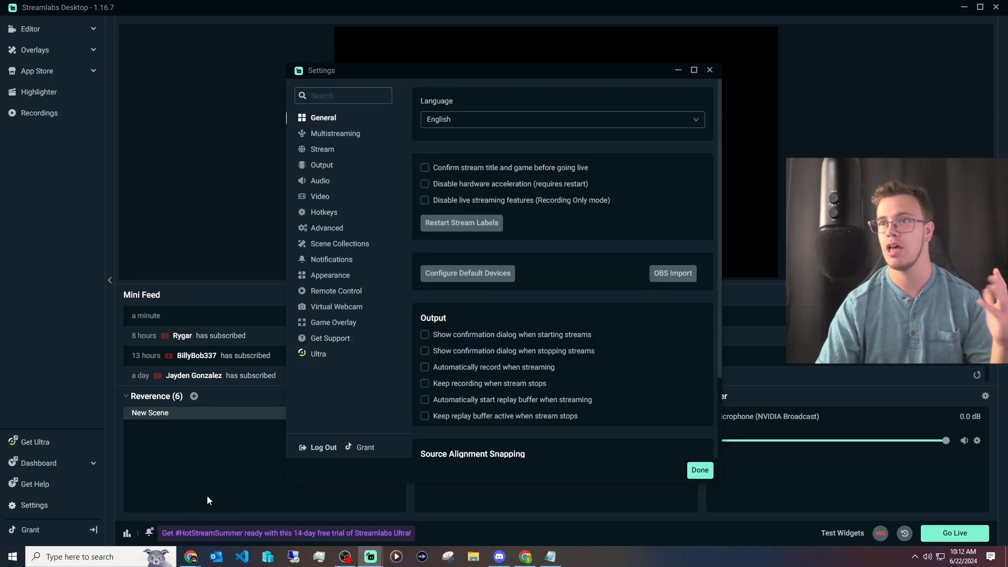
mouse_move(468, 66)
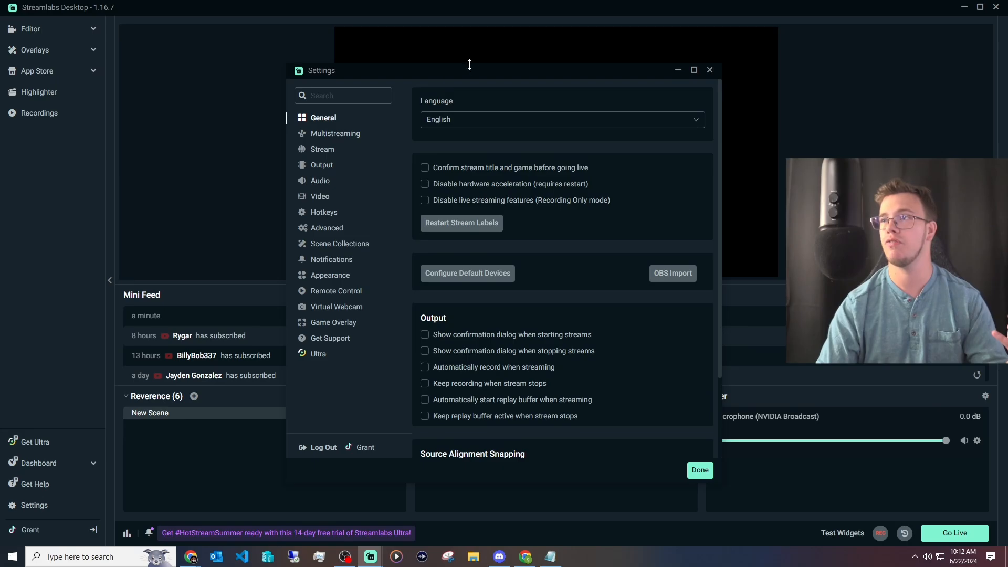
mouse_move(314, 198)
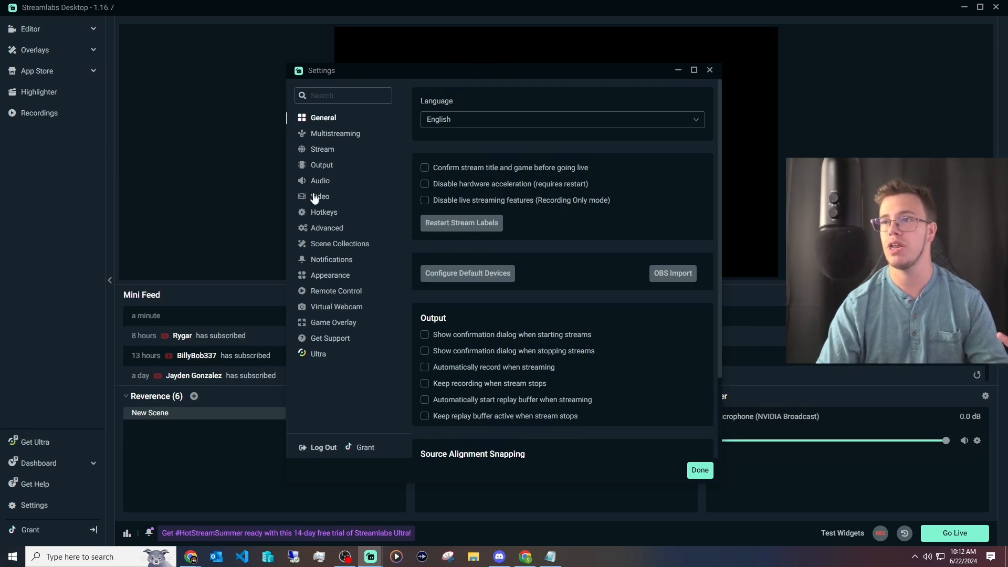
left_click(320, 196)
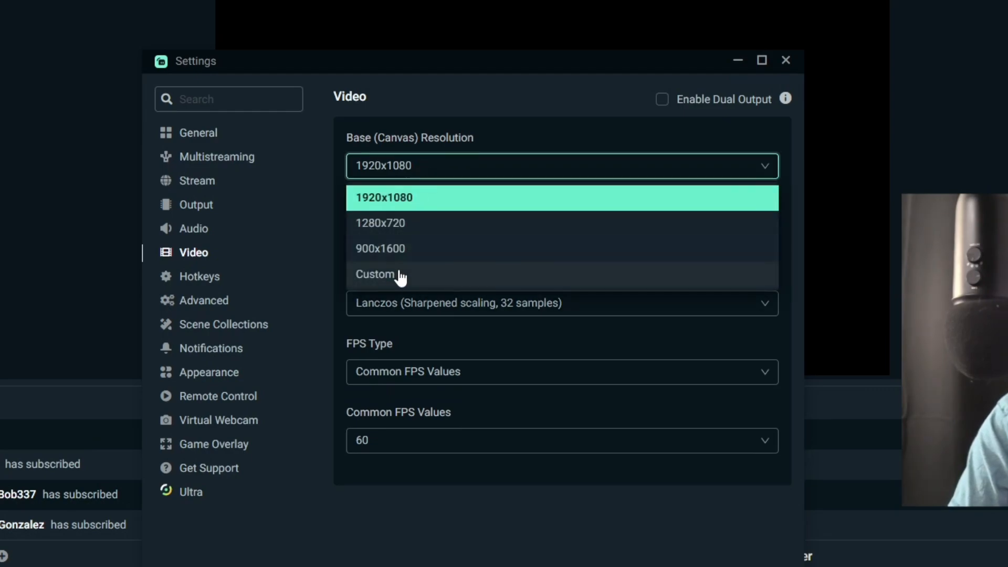
left_click(375, 274)
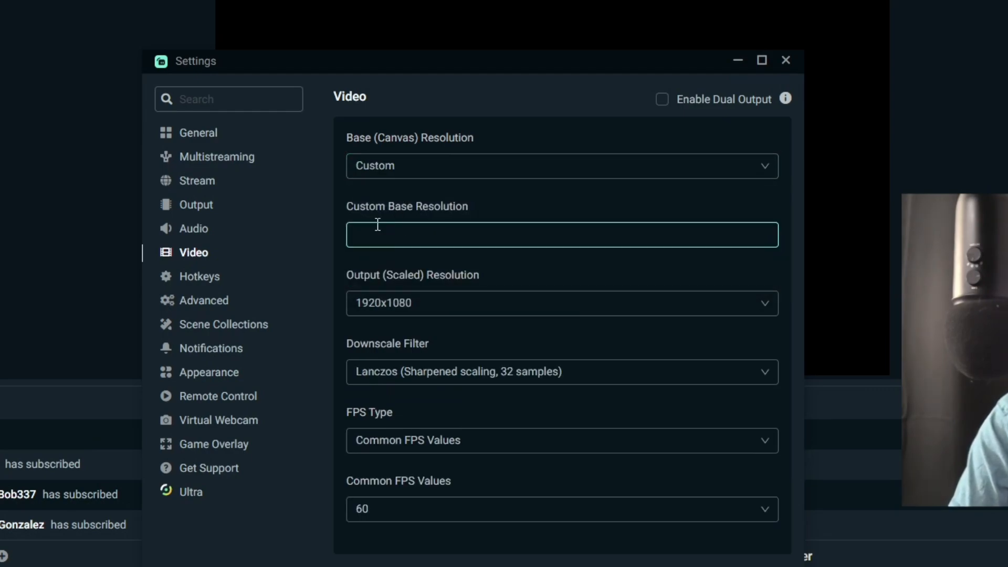
type("1080")
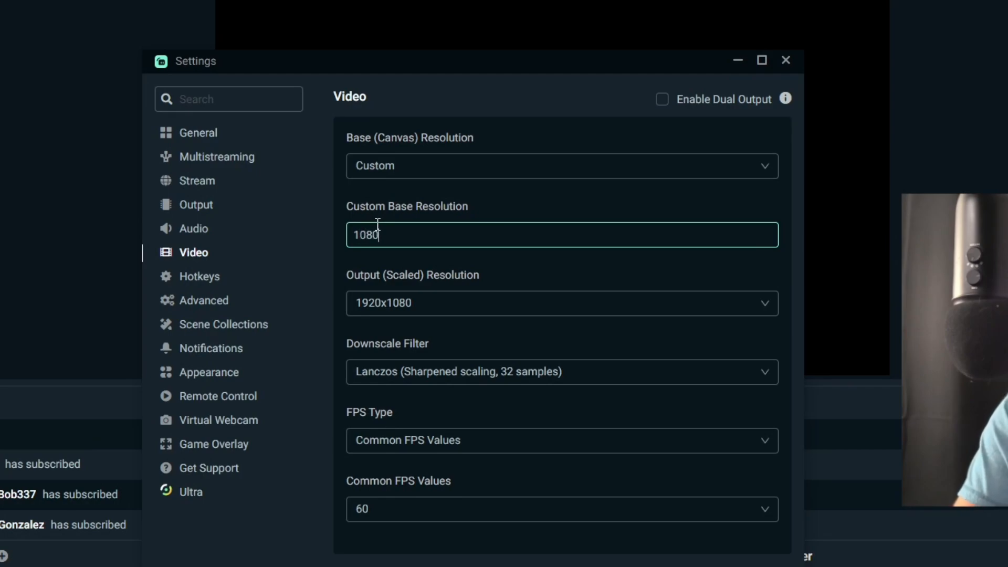
type("x1902")
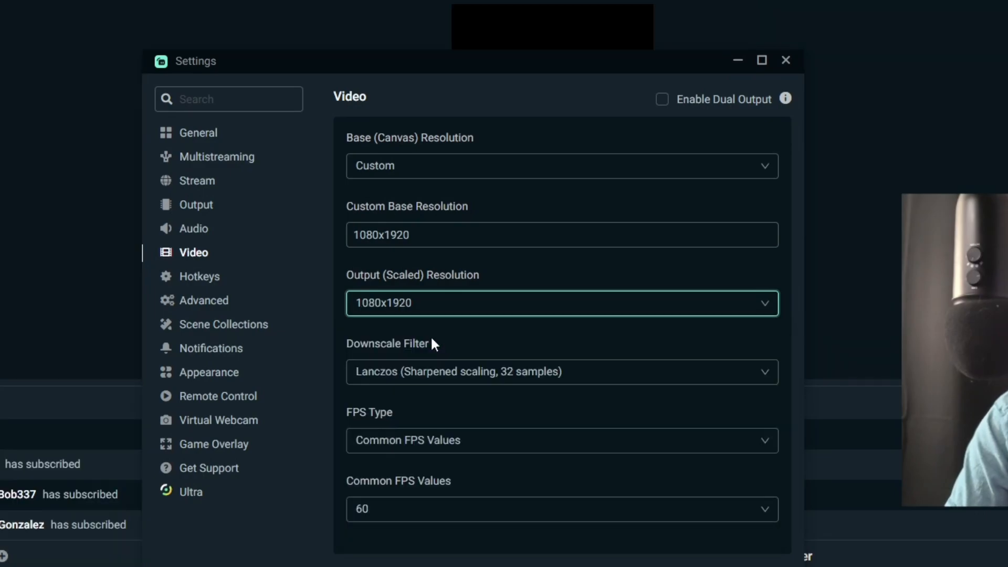
left_click(785, 60)
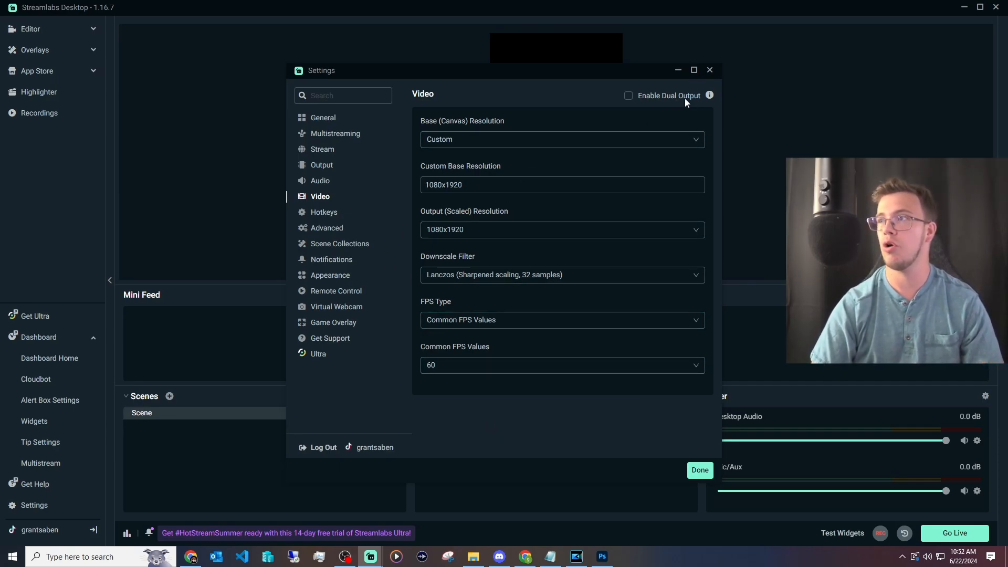
mouse_move(679, 101)
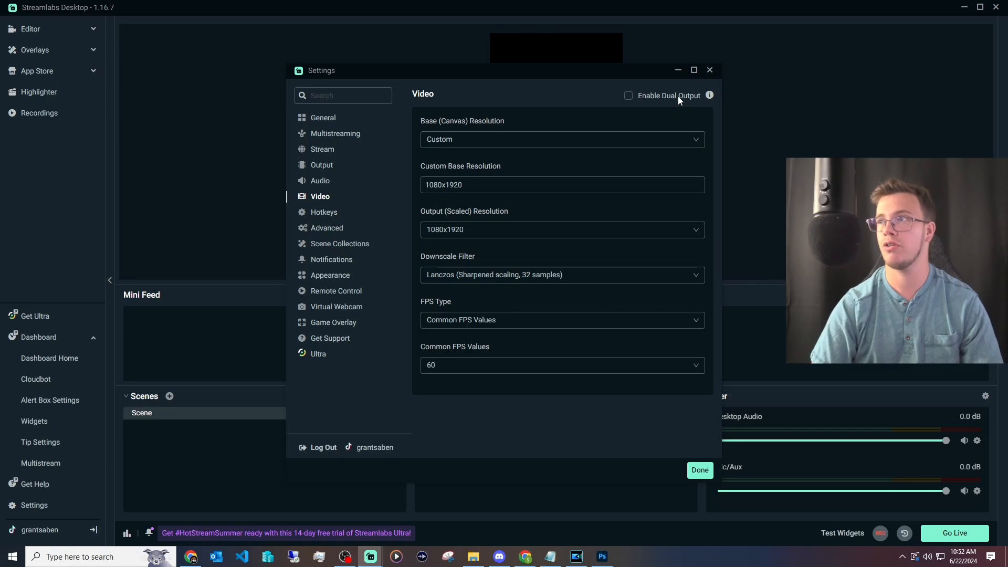
- Tick Enable Dual Output and return to the editor with Done
left_click(628, 96)
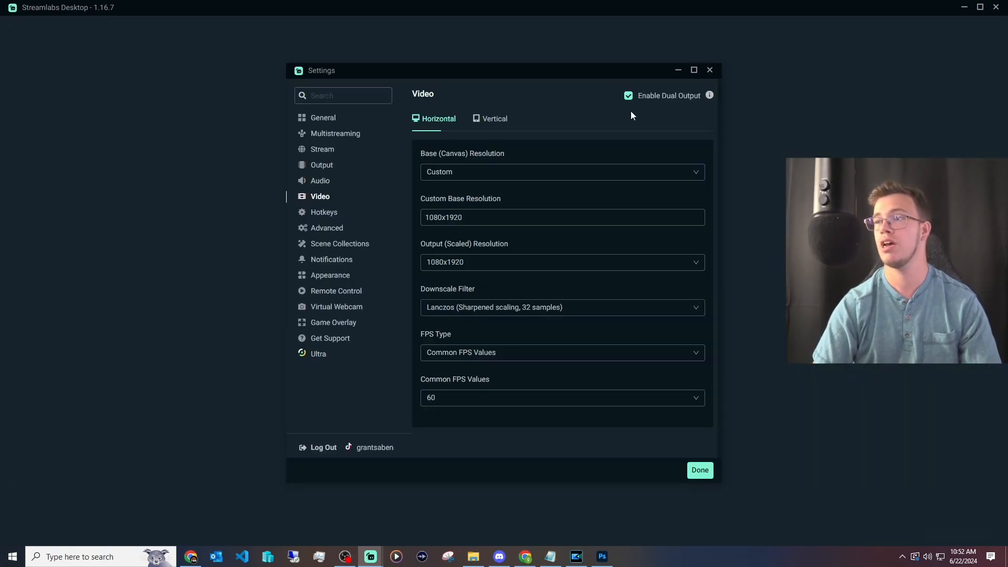
left_click(700, 470)
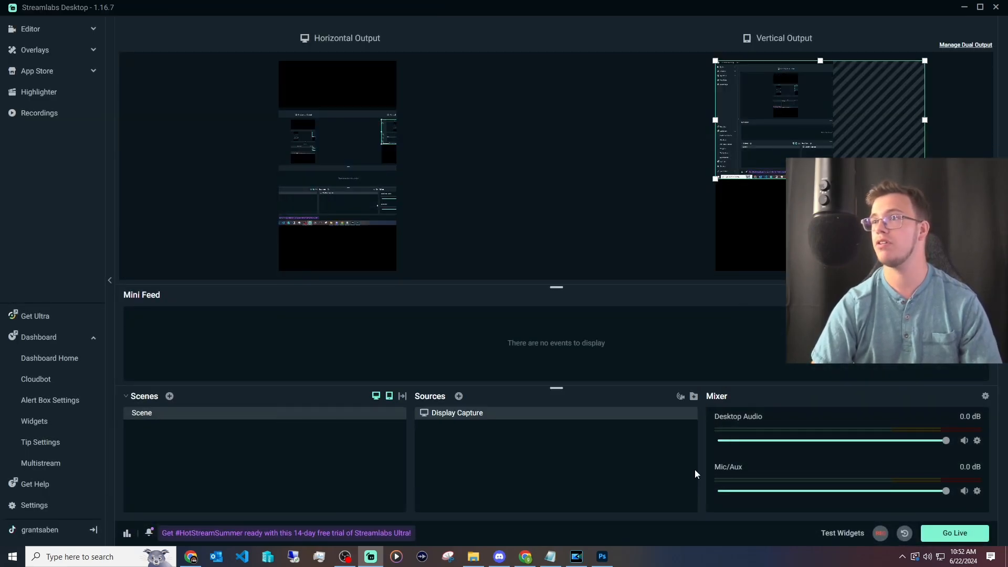
mouse_move(677, 433)
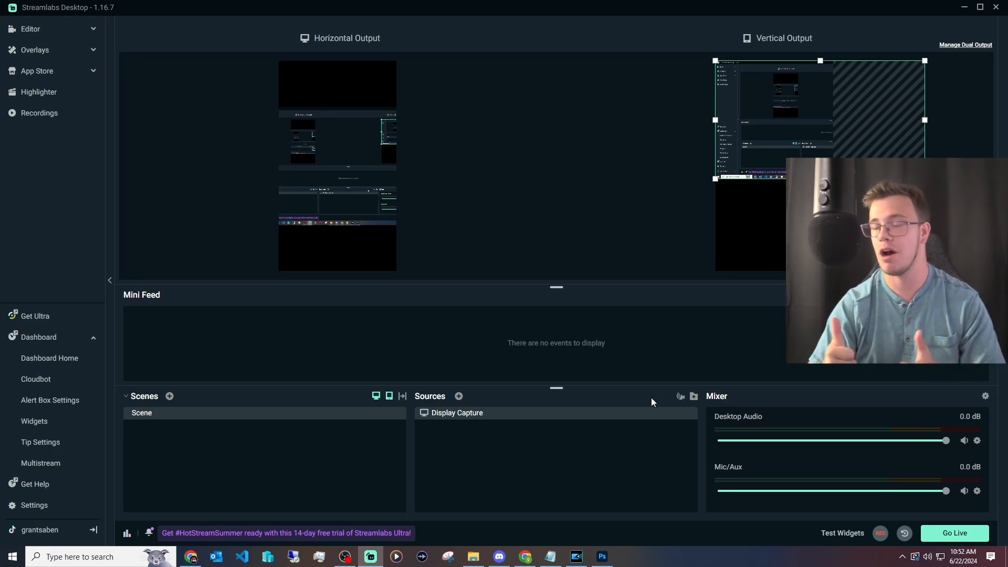
mouse_move(319, 173)
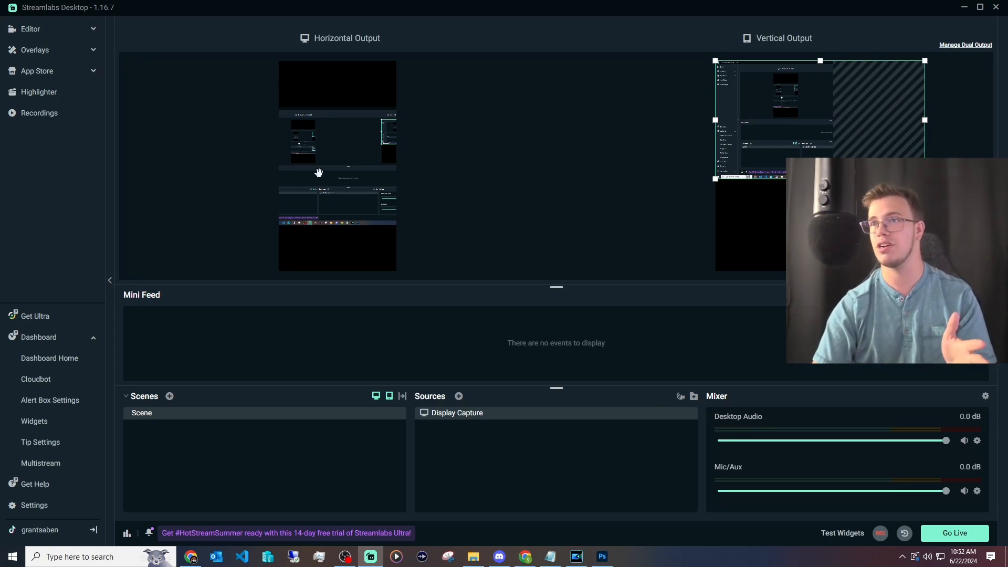
mouse_move(290, 139)
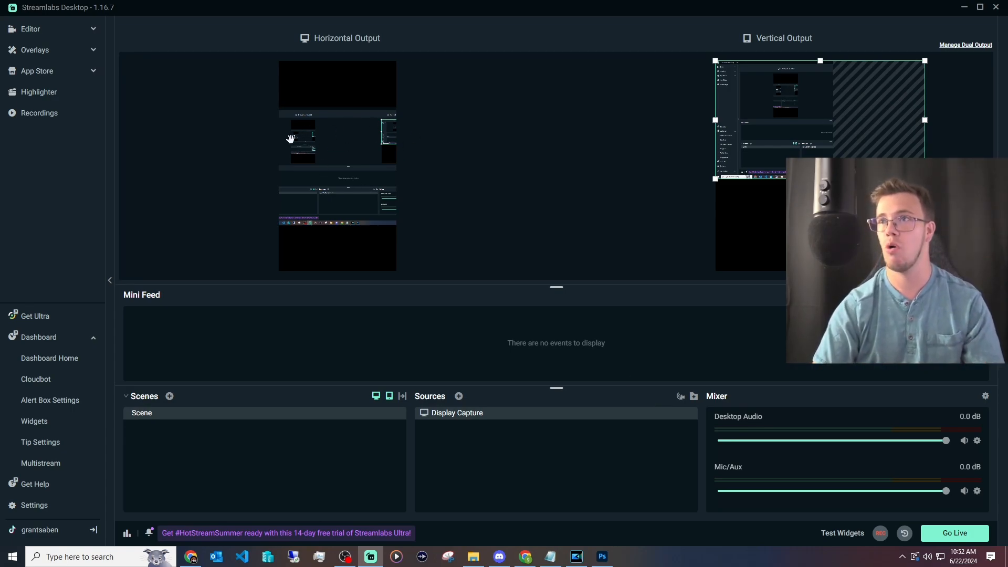
mouse_move(466, 229)
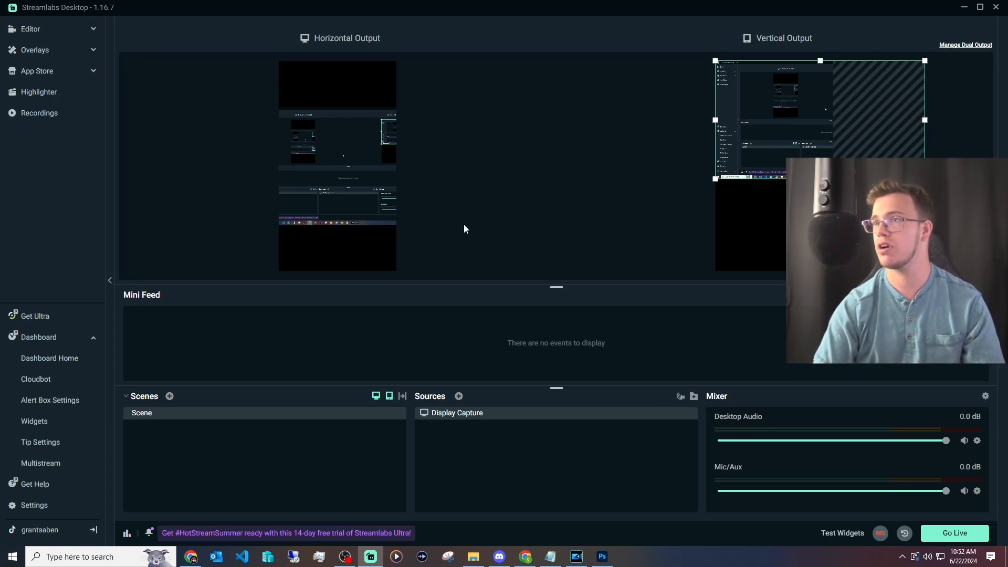
mouse_move(379, 147)
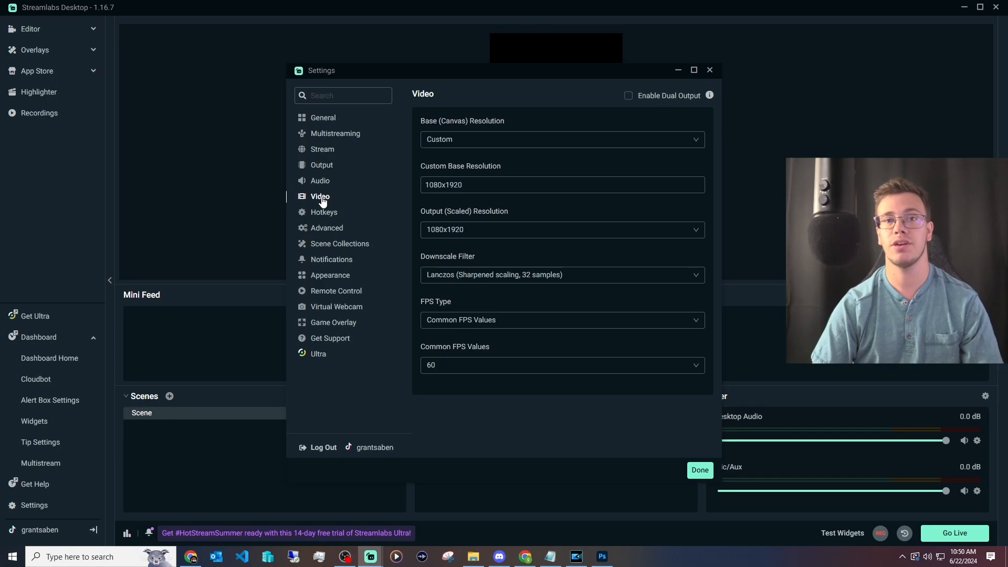
mouse_move(330, 167)
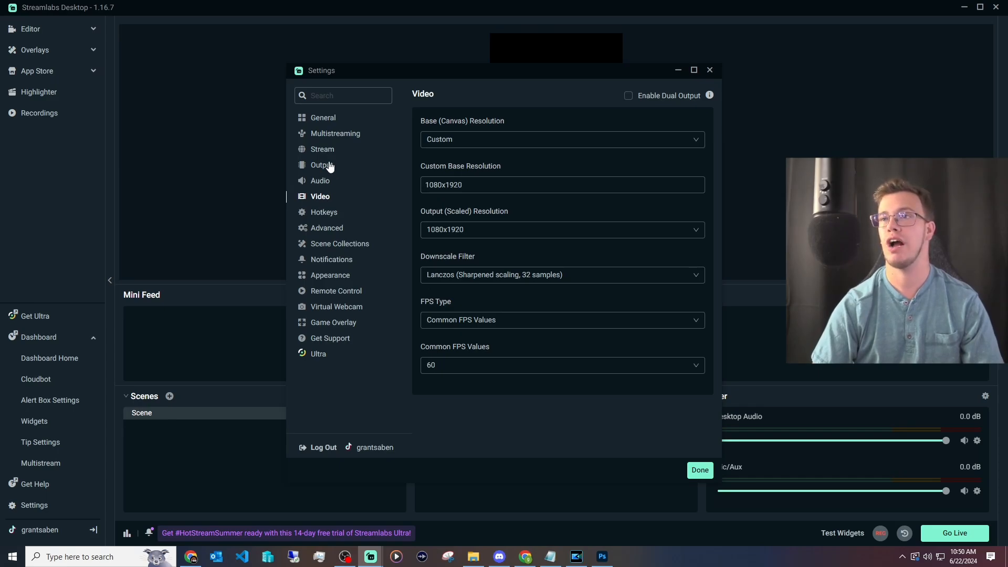
- Switch output mode to Advanced and choose the NVIDIA NVENC H.264 (new) encoder
left_click(322, 165)
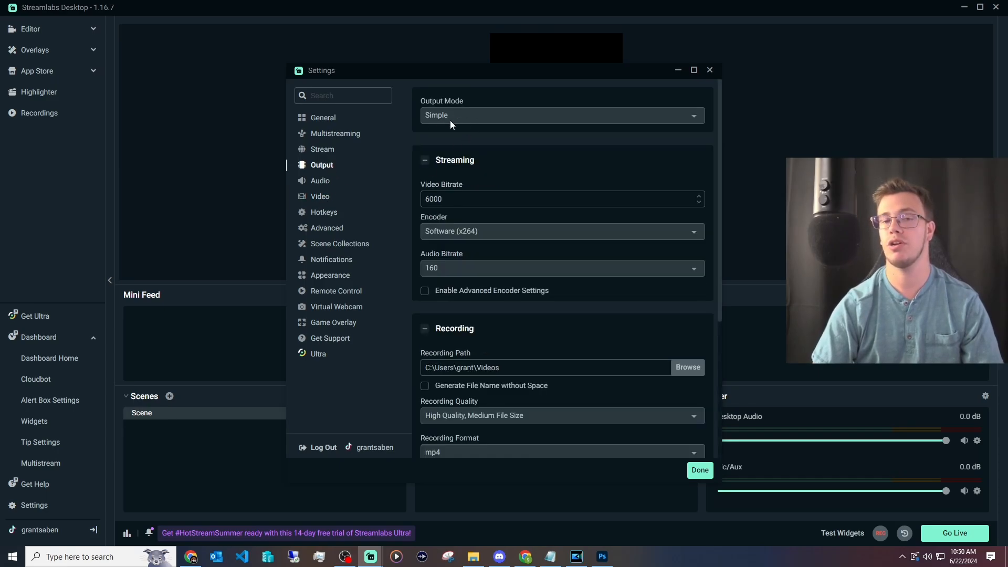
left_click(562, 115)
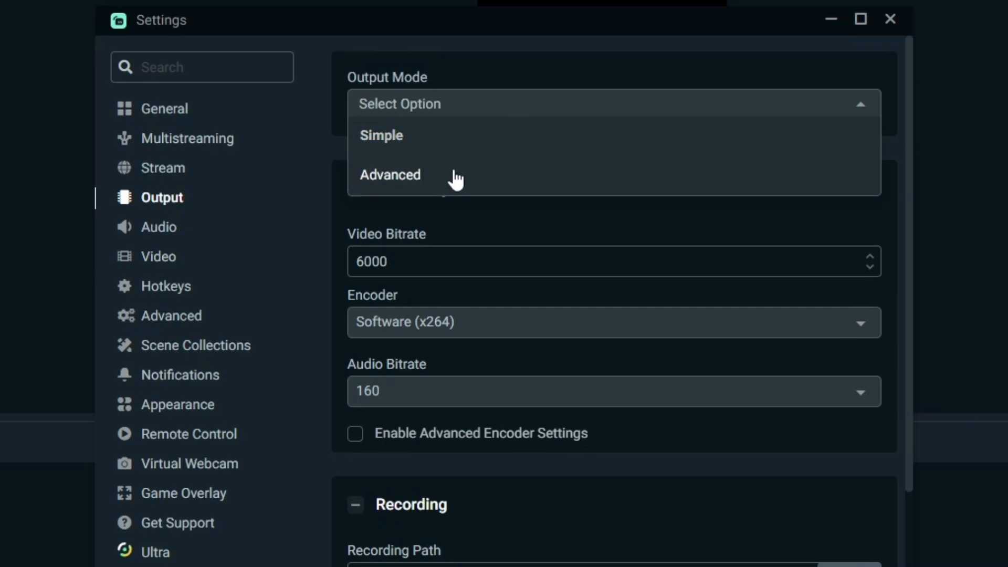
left_click(390, 175)
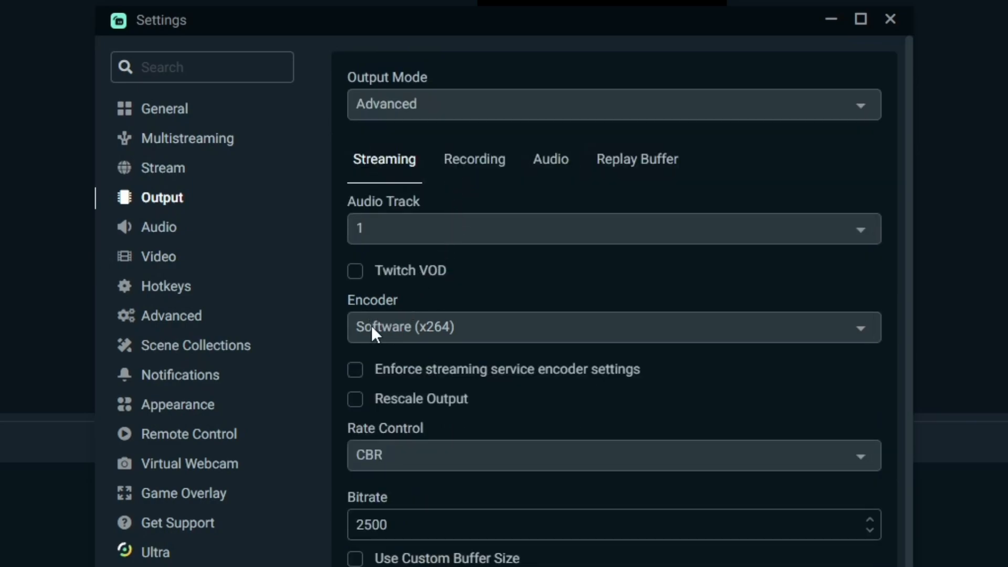
left_click(610, 326)
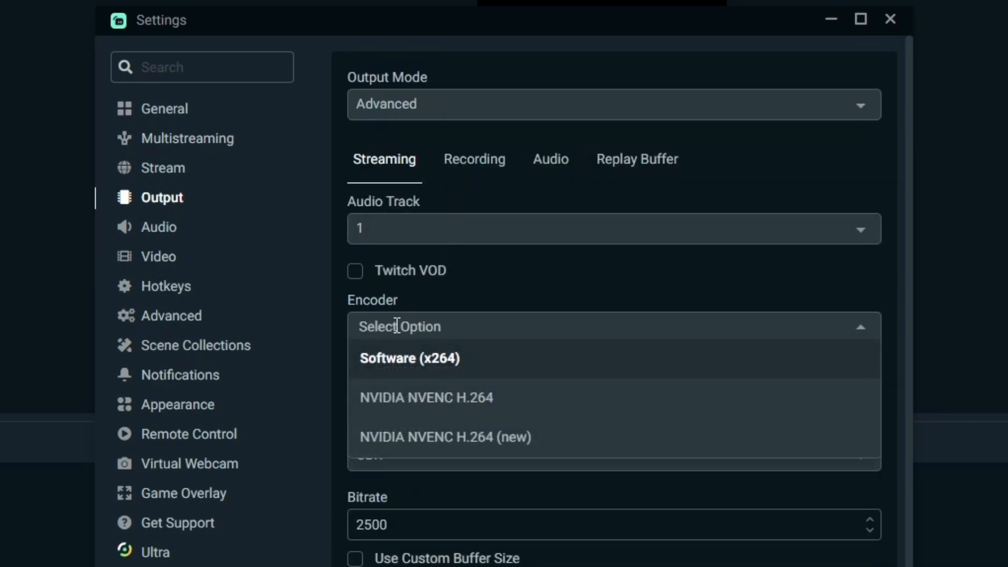
mouse_move(449, 461)
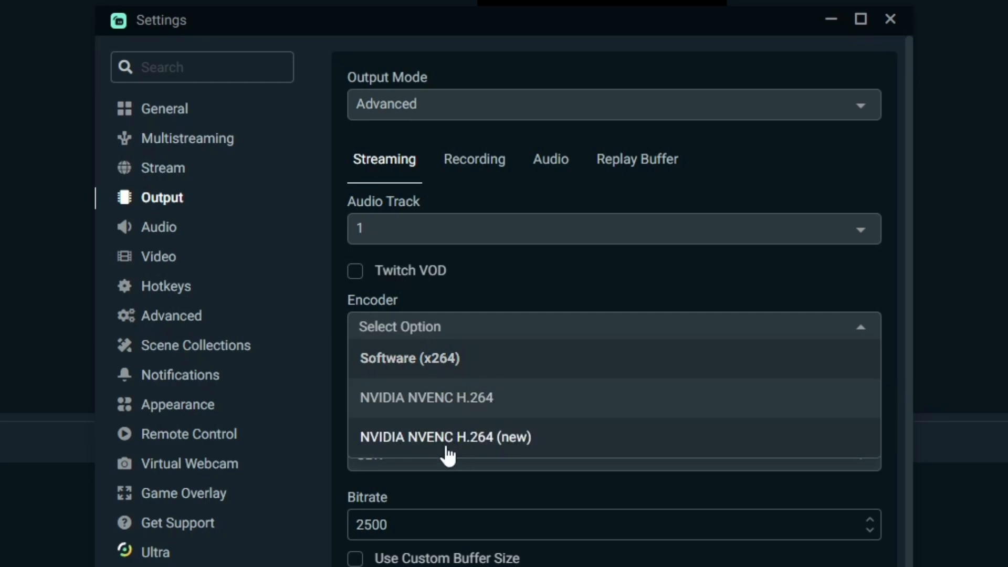
mouse_move(423, 441)
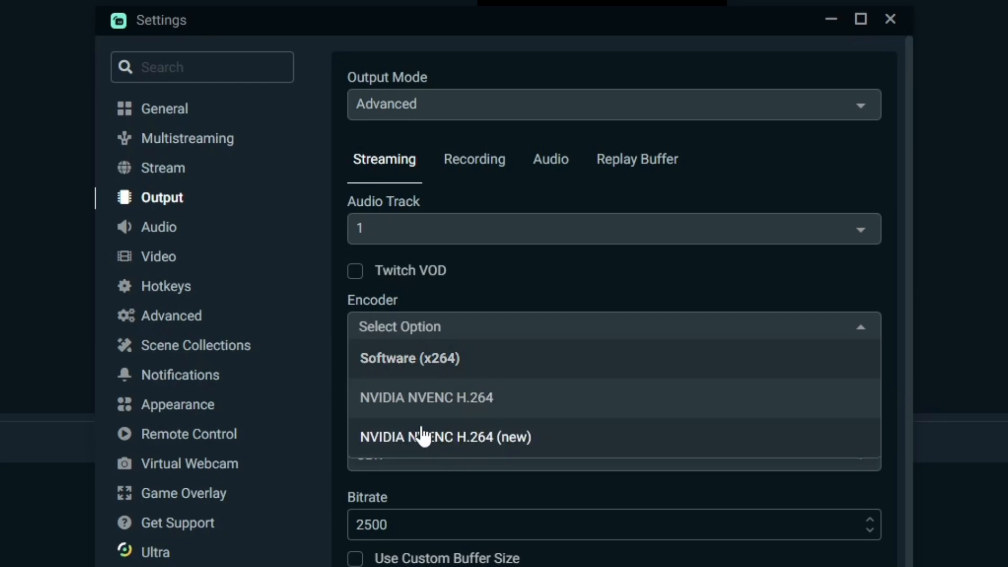
left_click(429, 437)
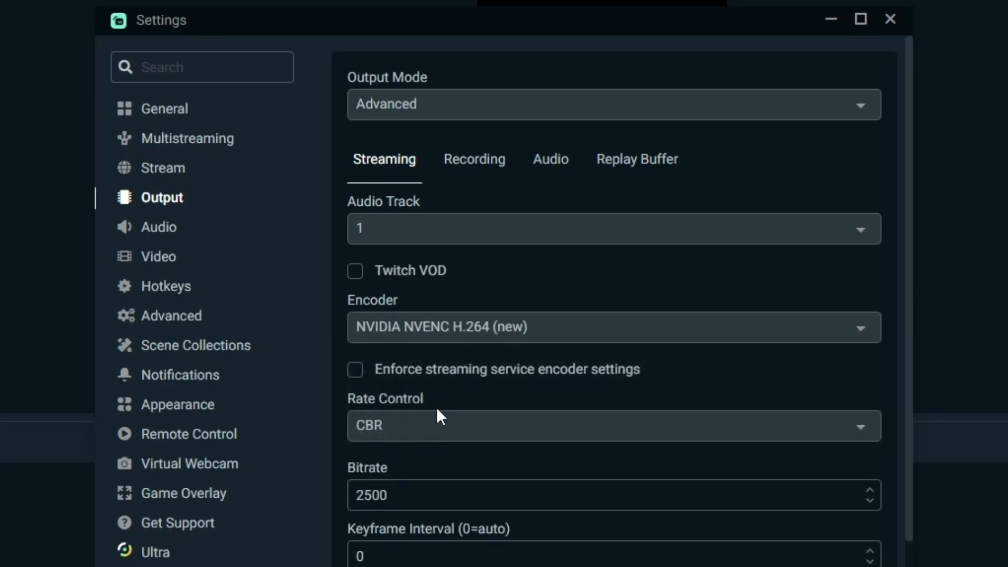
- Enter the streaming bitrate and turn on Look-ahead
scroll("down", 3)
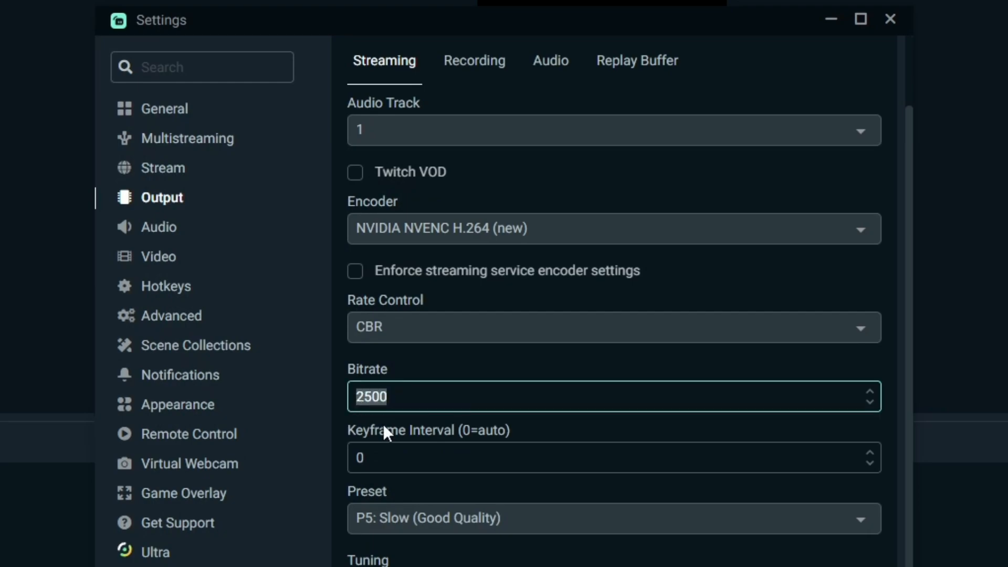
type("4000")
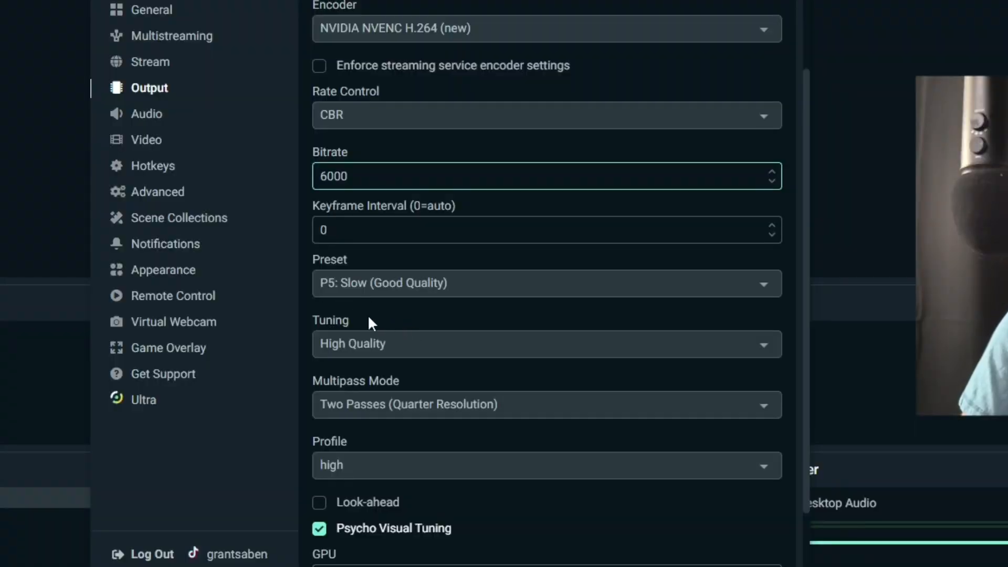
scroll("down", 3)
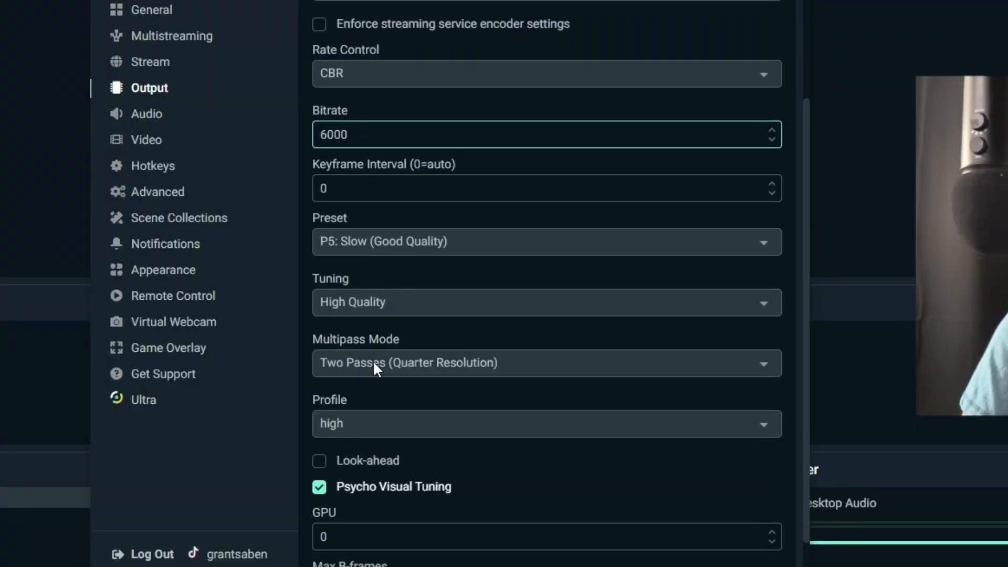
scroll("down", 3)
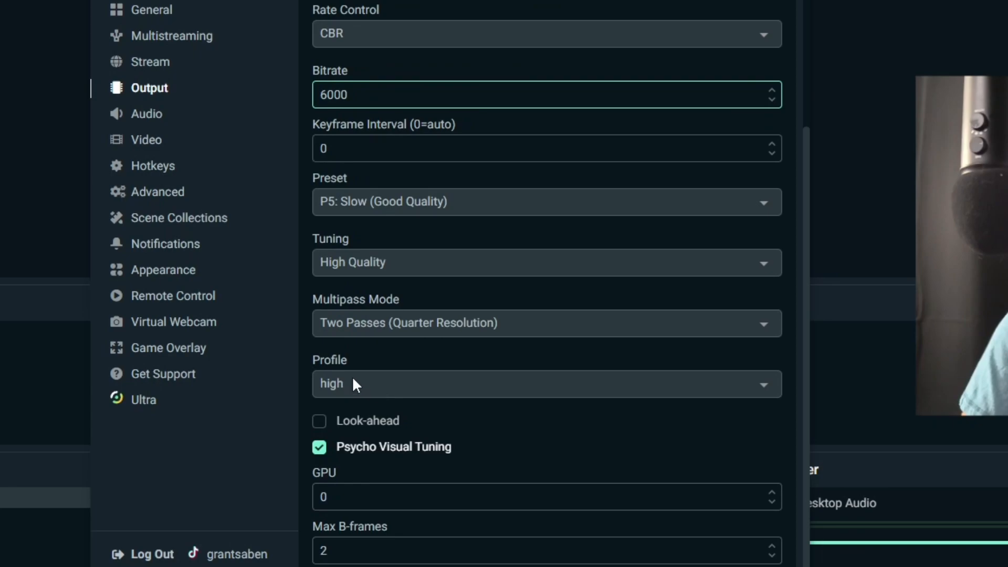
mouse_move(339, 429)
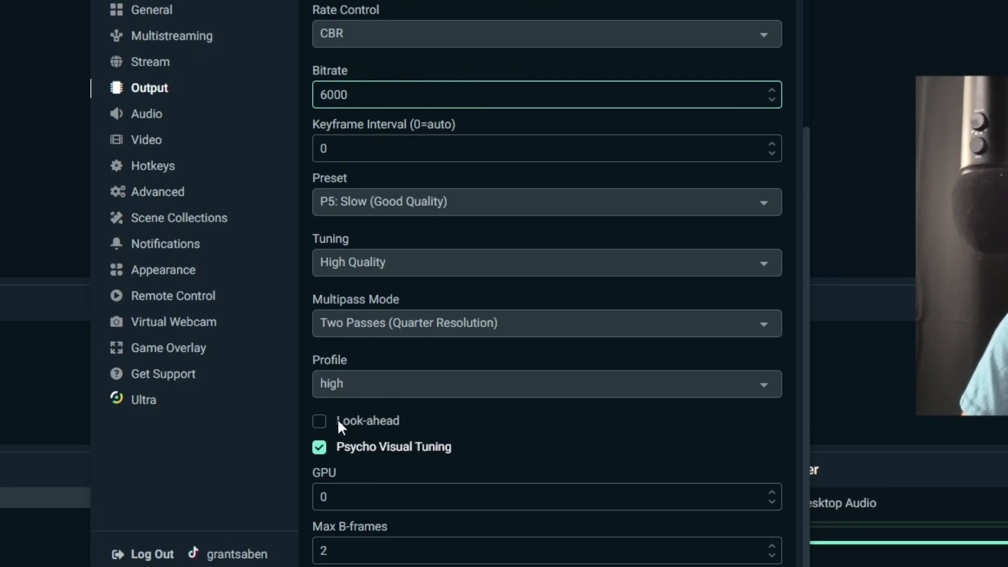
mouse_move(371, 432)
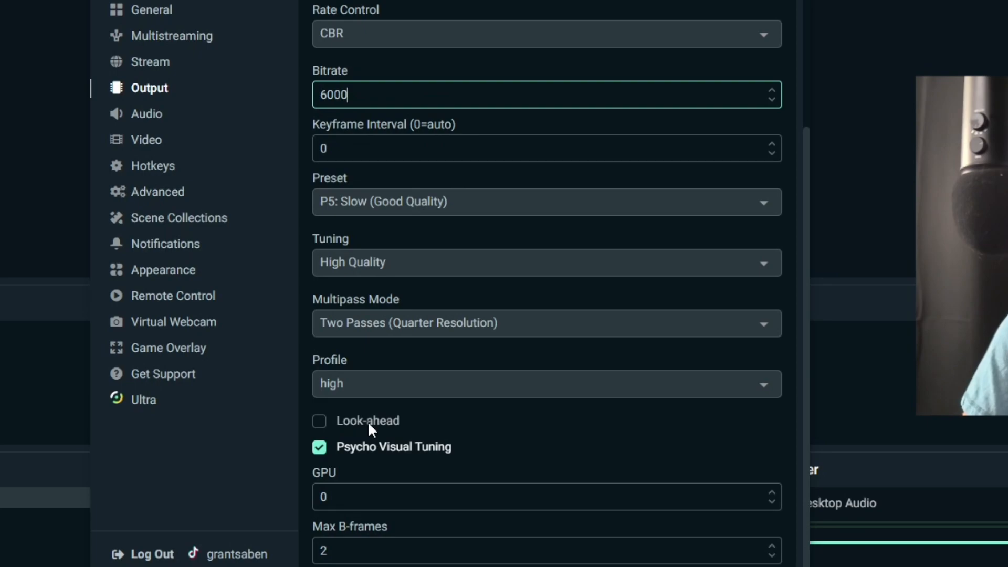
left_click(319, 421)
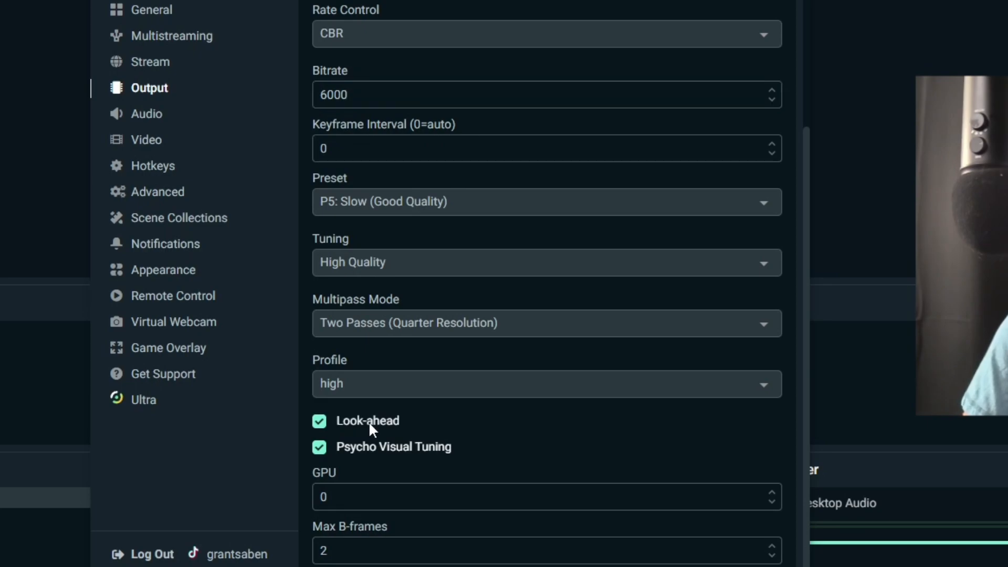
mouse_move(341, 475)
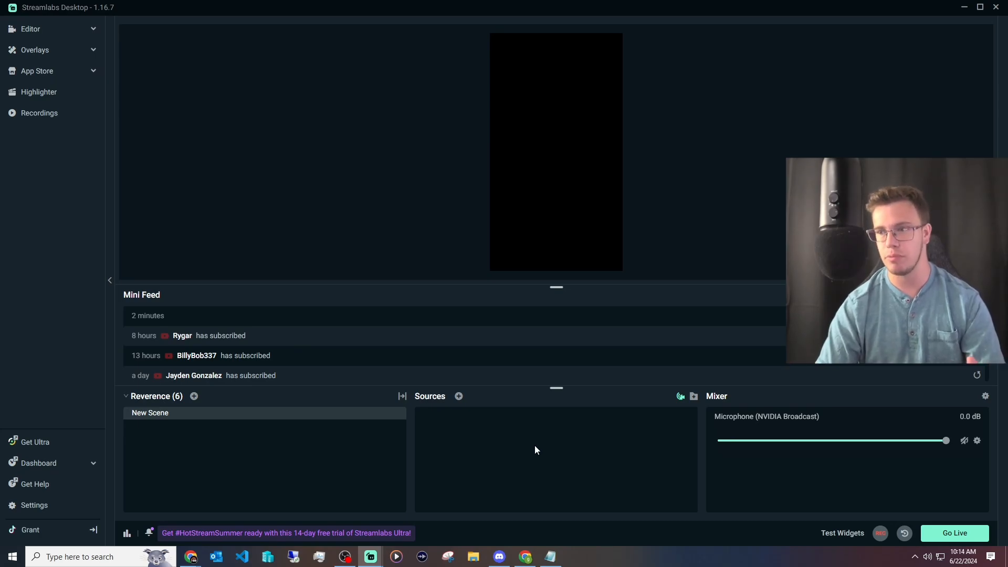
- Add a Video Capture Device using Game Capture 4K60 Pro MK.2, fitted to screen
left_click(458, 396)
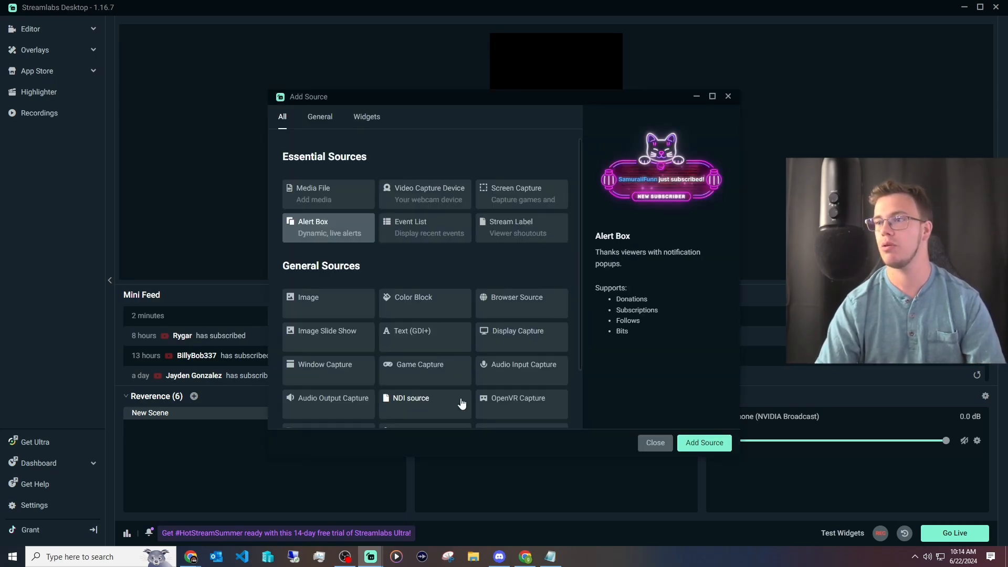
scroll("down", 3)
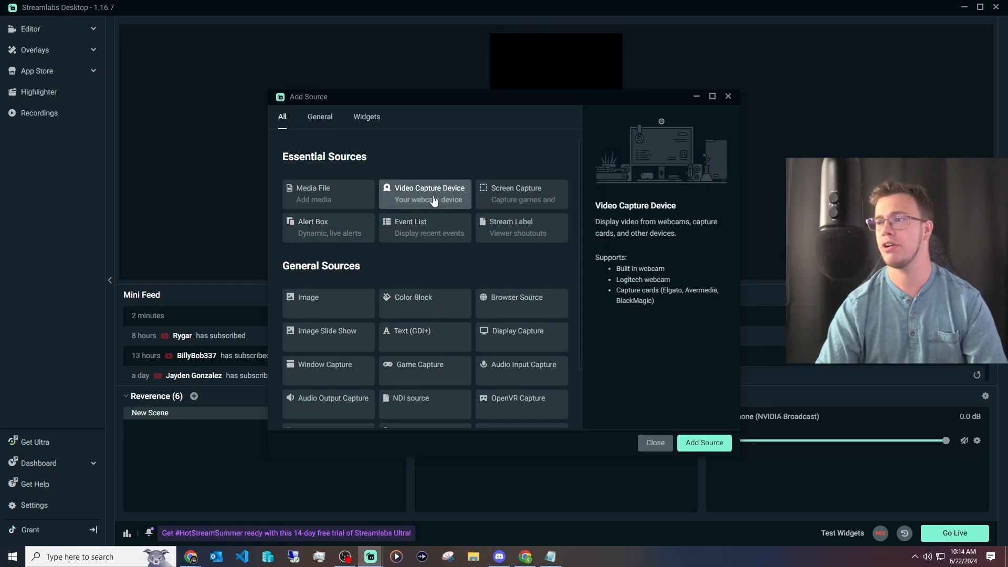
left_click(704, 442)
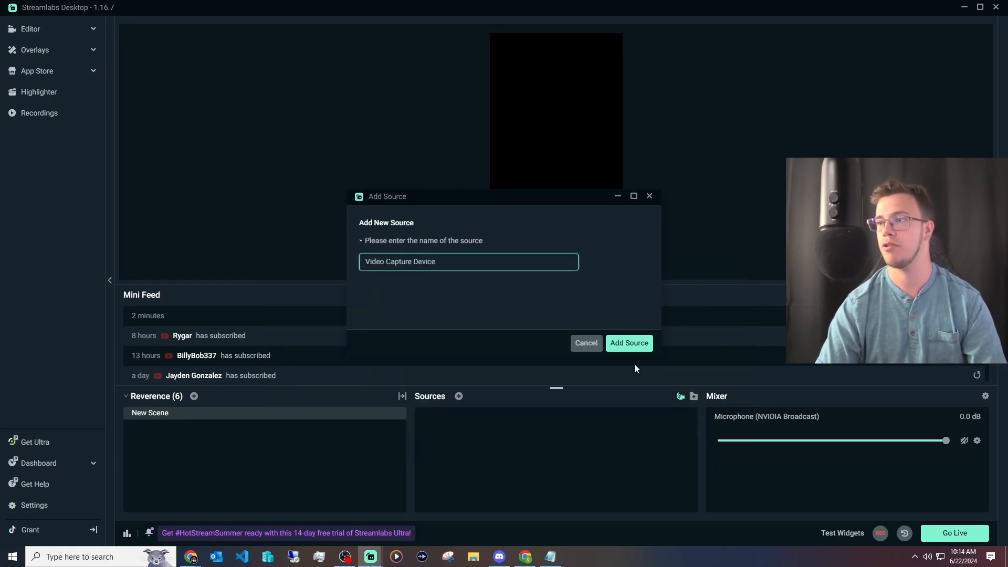
left_click(628, 342)
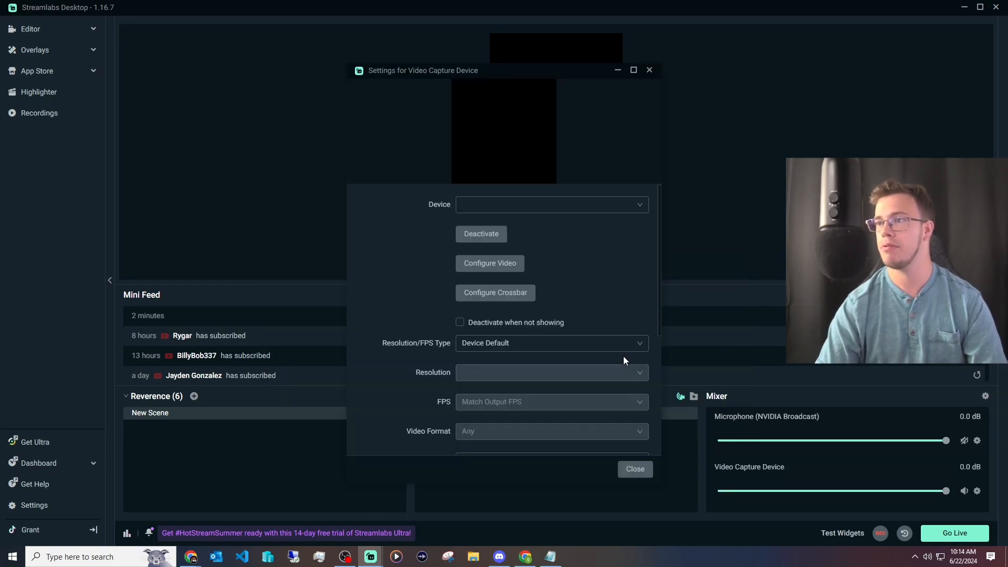
left_click(551, 205)
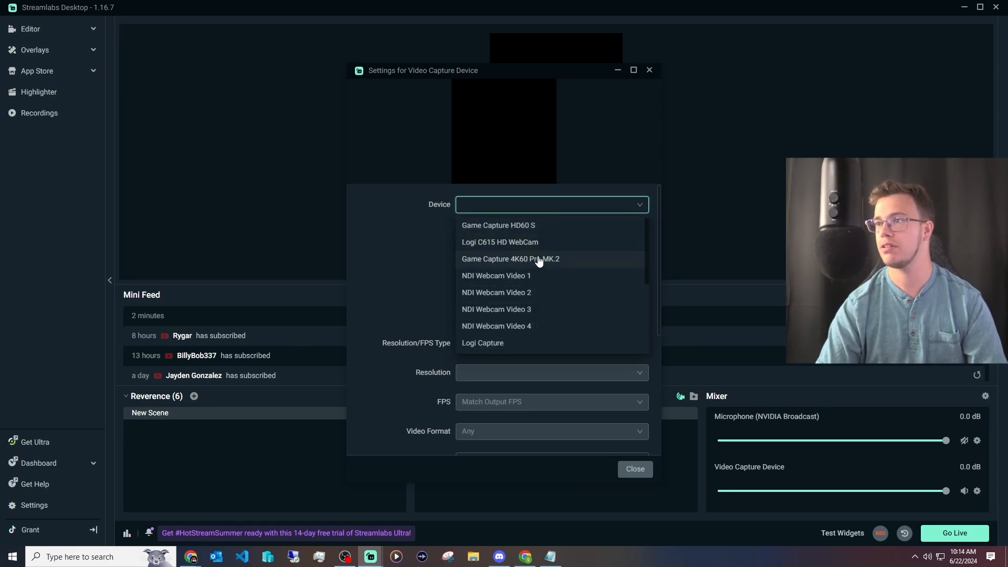
mouse_move(550, 261)
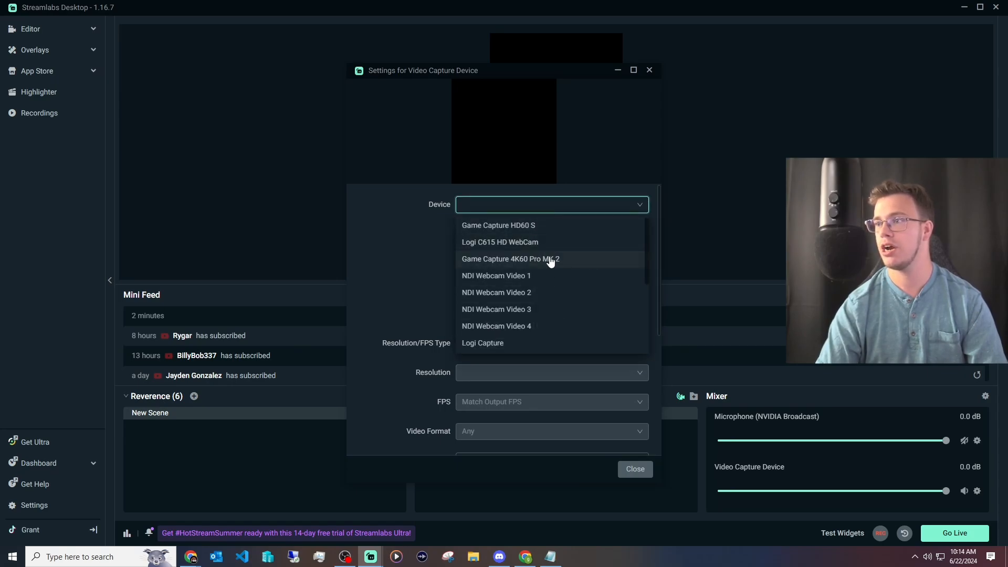
left_click(512, 258)
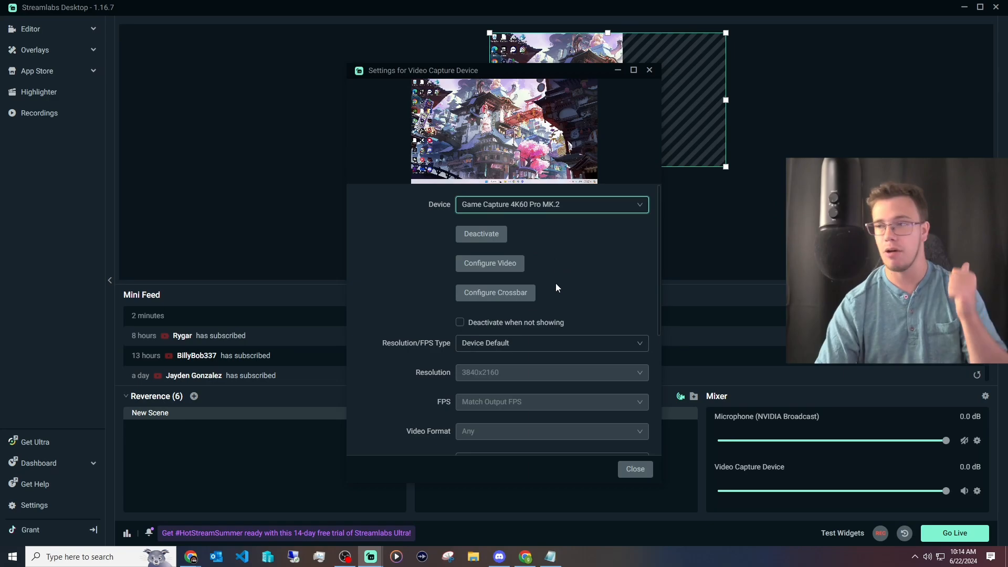
left_click(636, 469)
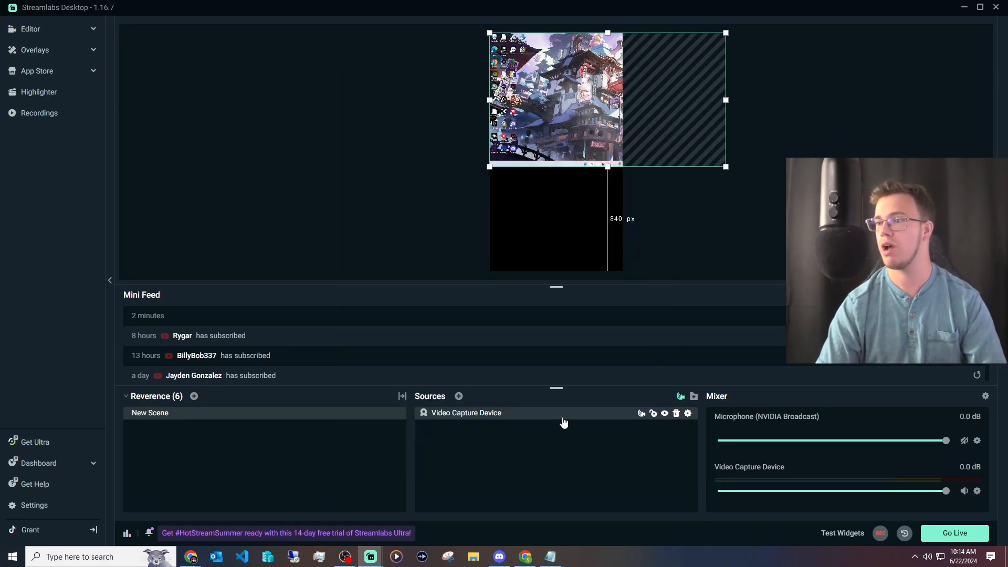
right_click(573, 110)
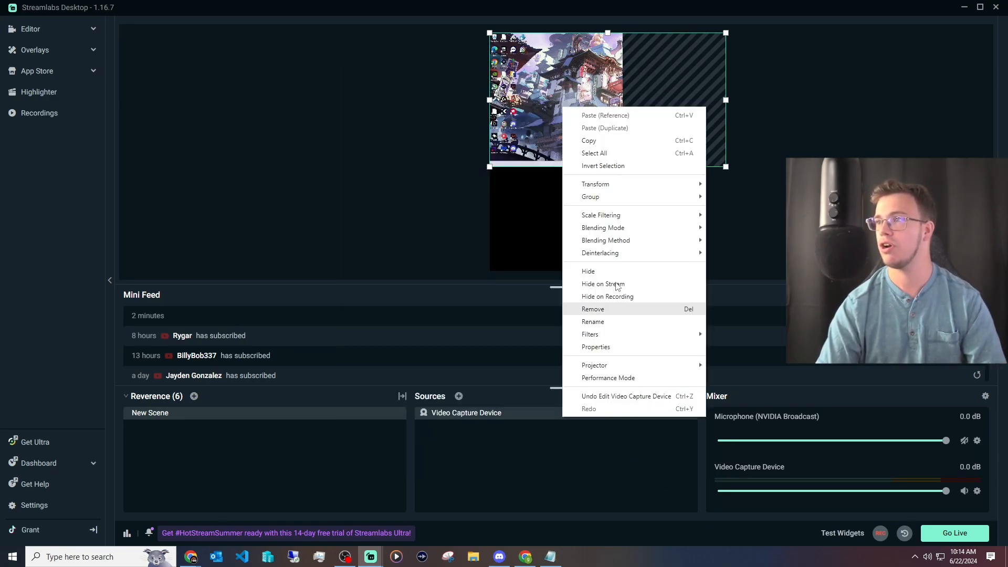
mouse_move(595, 183)
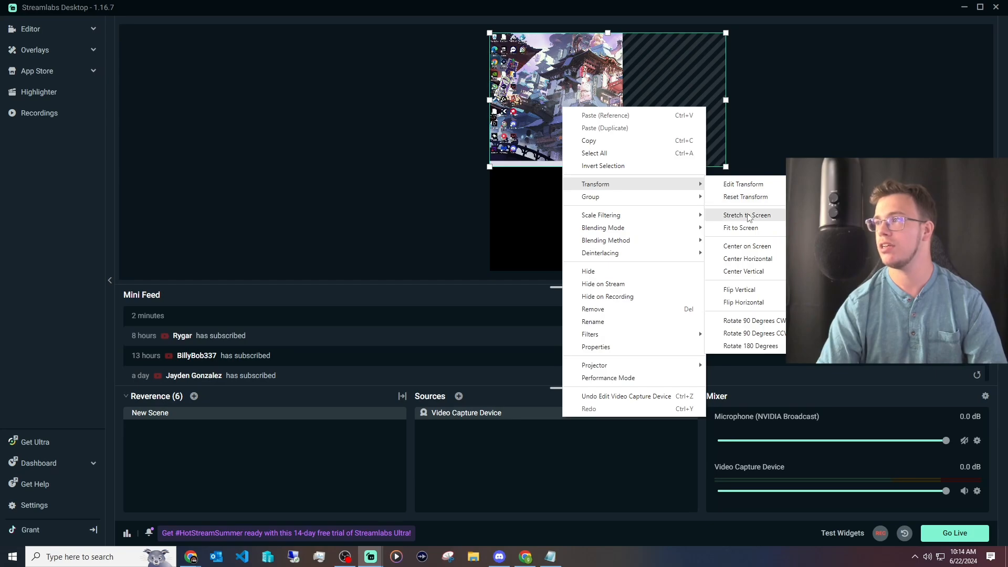
left_click(740, 228)
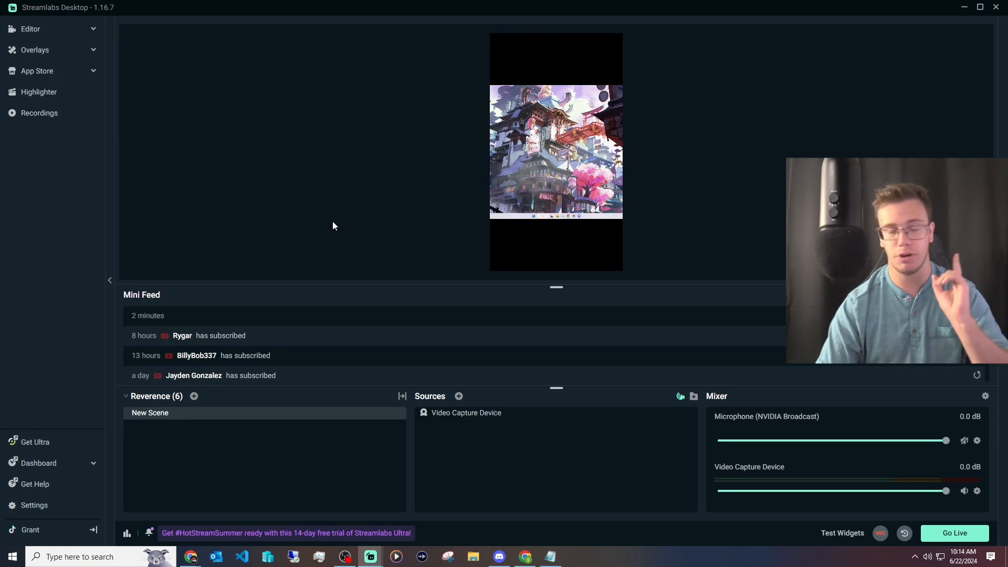
- From the Go Live dialog, apply for TikTok LIVE permission
left_click(954, 533)
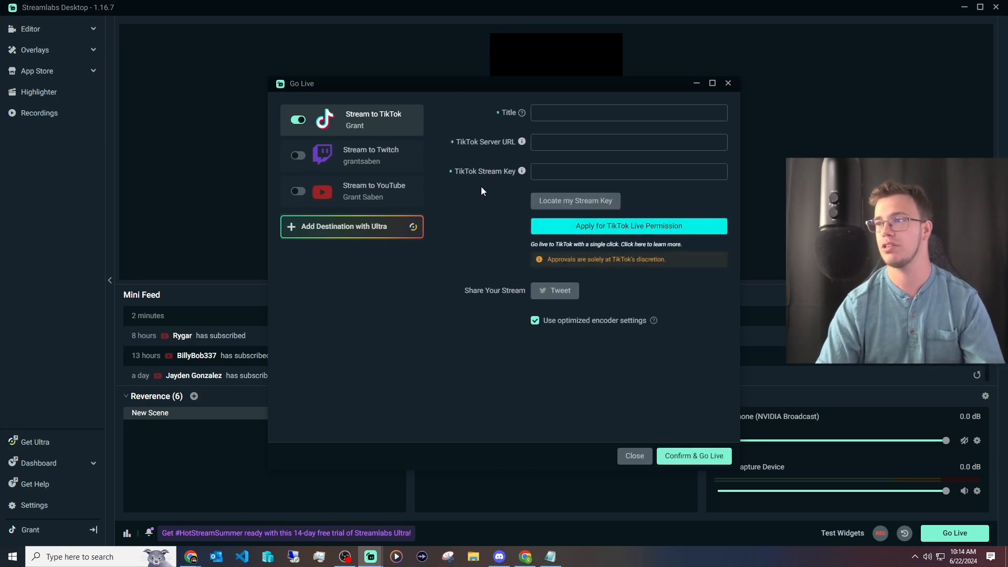
mouse_move(486, 199)
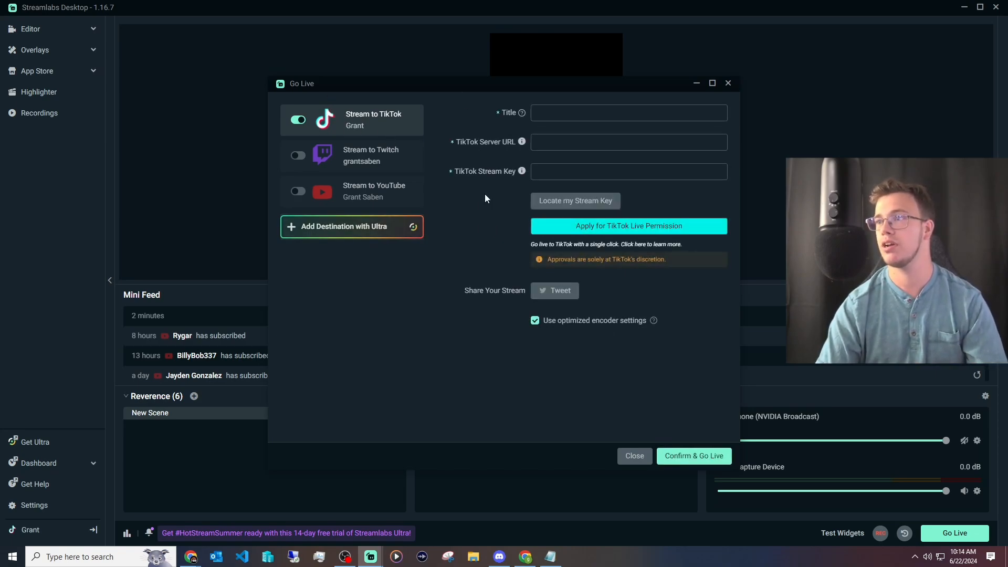
mouse_move(647, 230)
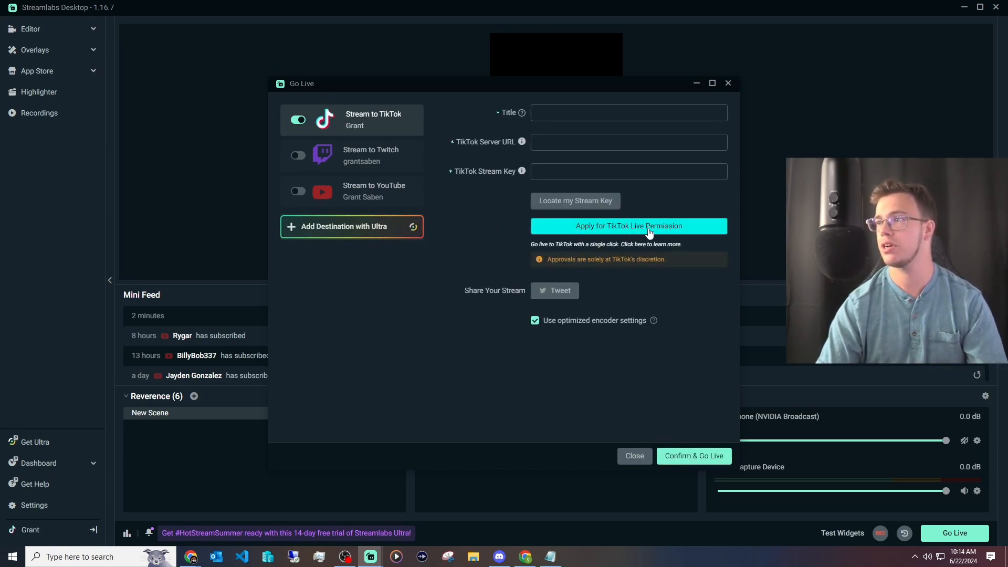
left_click(629, 226)
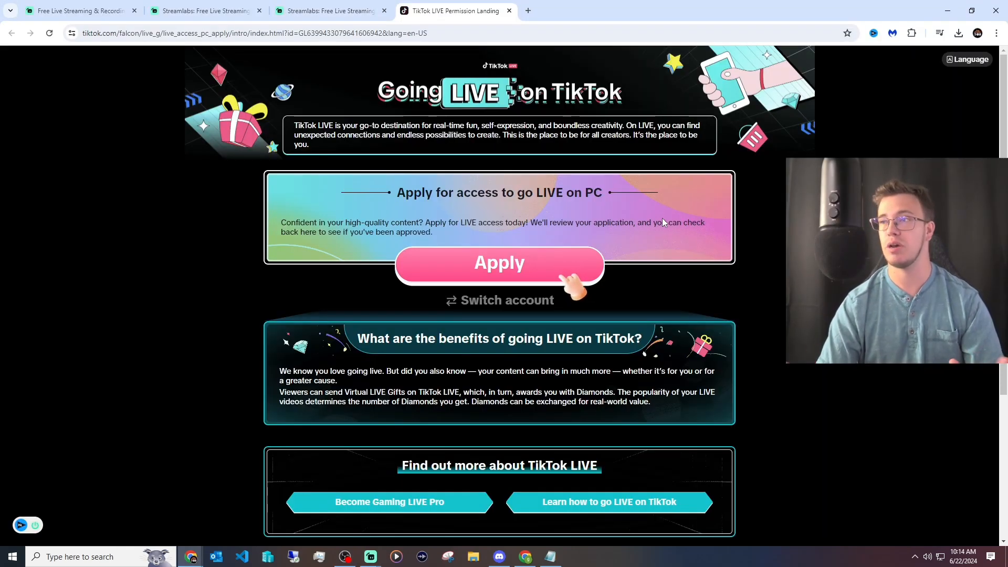
mouse_move(531, 269)
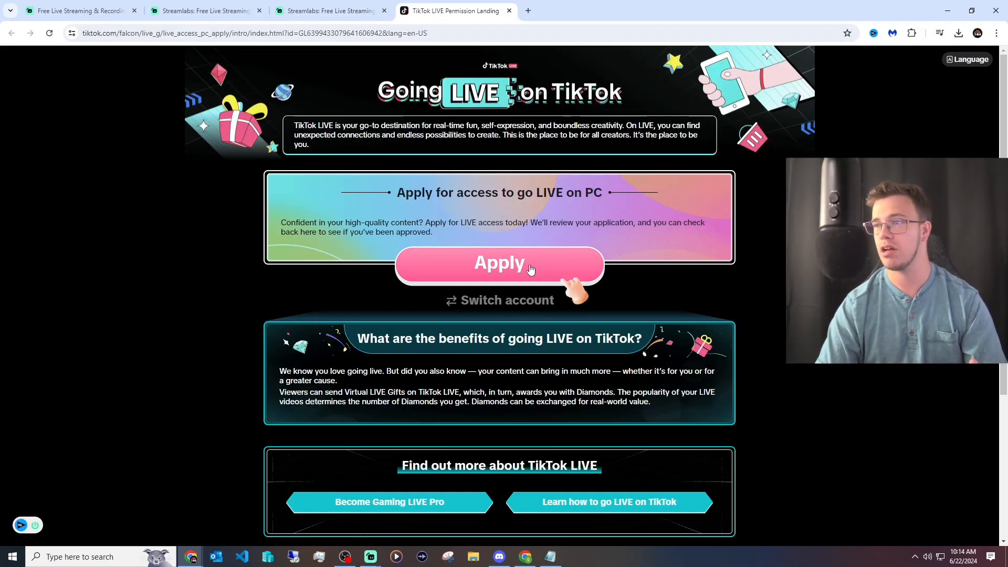
- Allow TikTok's quick application and continue until access is approved
left_click(499, 264)
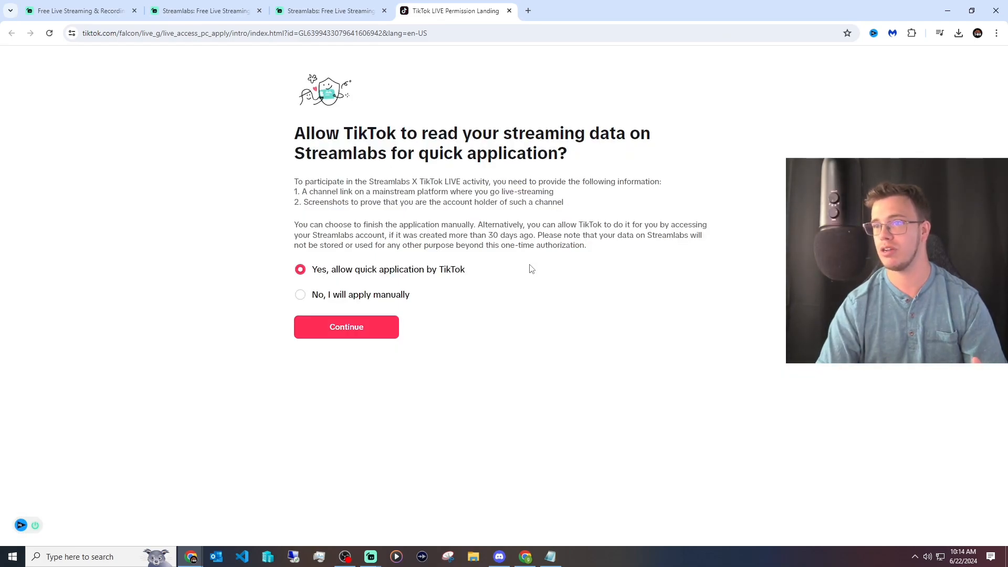
left_click(346, 327)
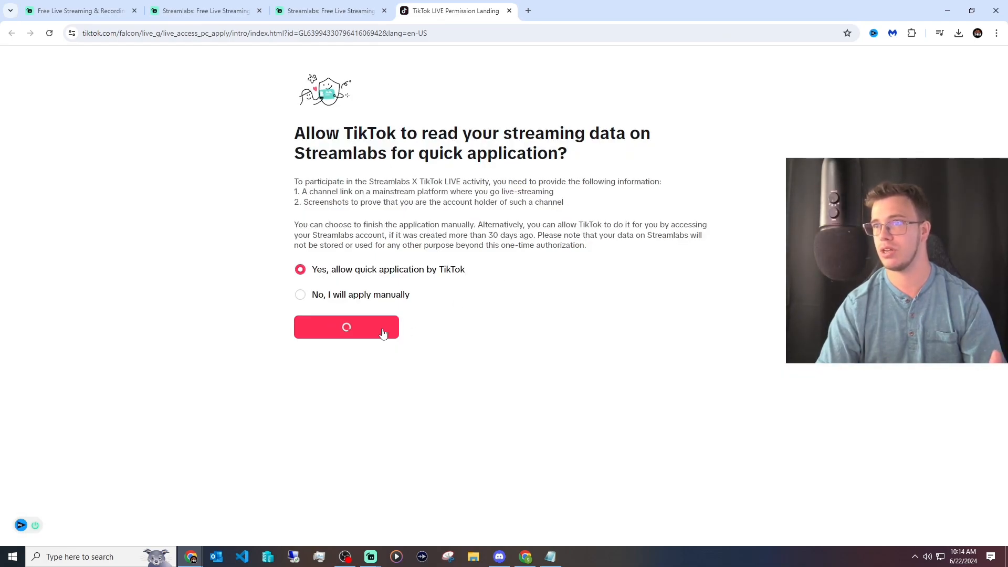
left_click(346, 327)
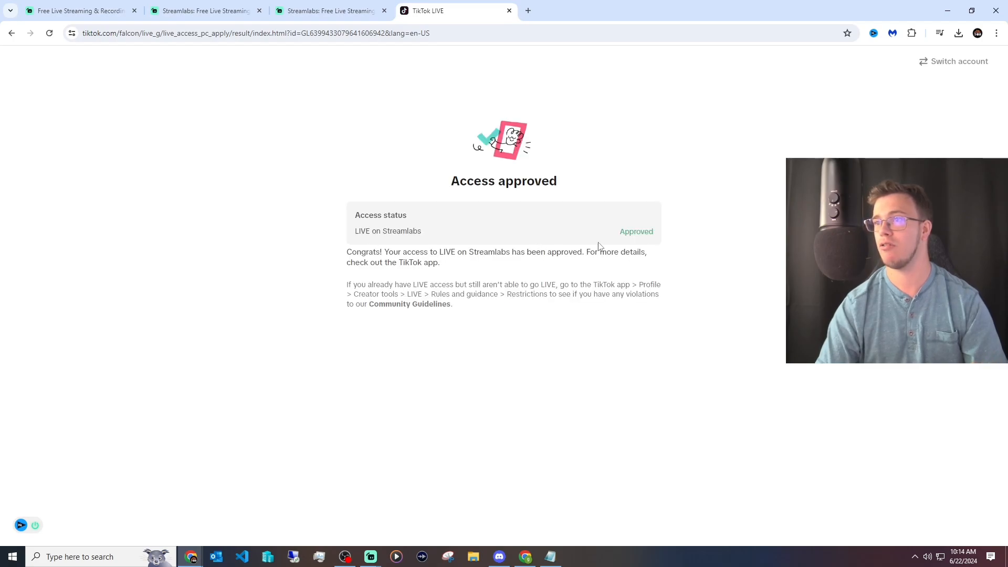
mouse_move(488, 242)
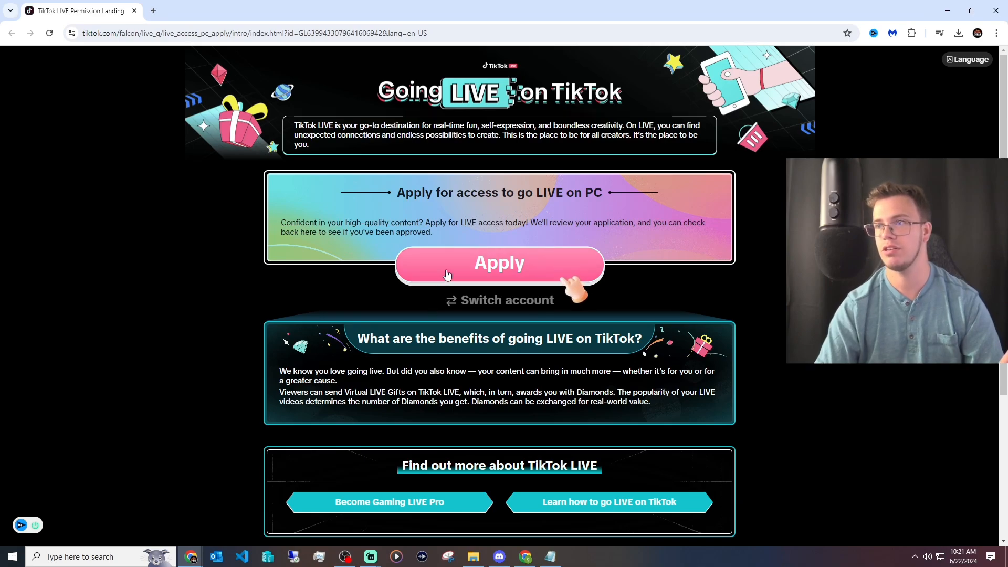
- Apply manually for PC LIVE access and select 10+ average concurrent viewers
left_click(500, 263)
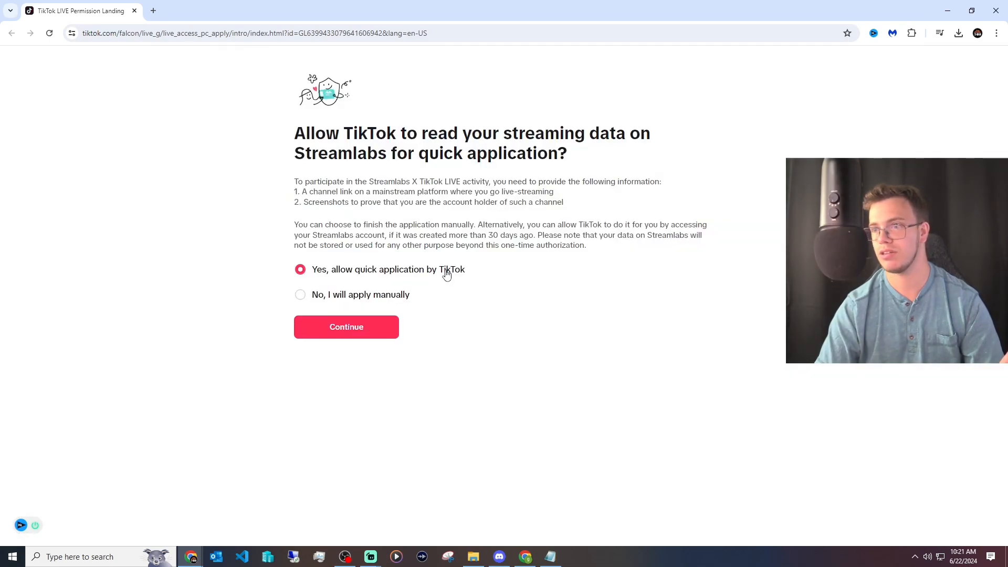
mouse_move(349, 304)
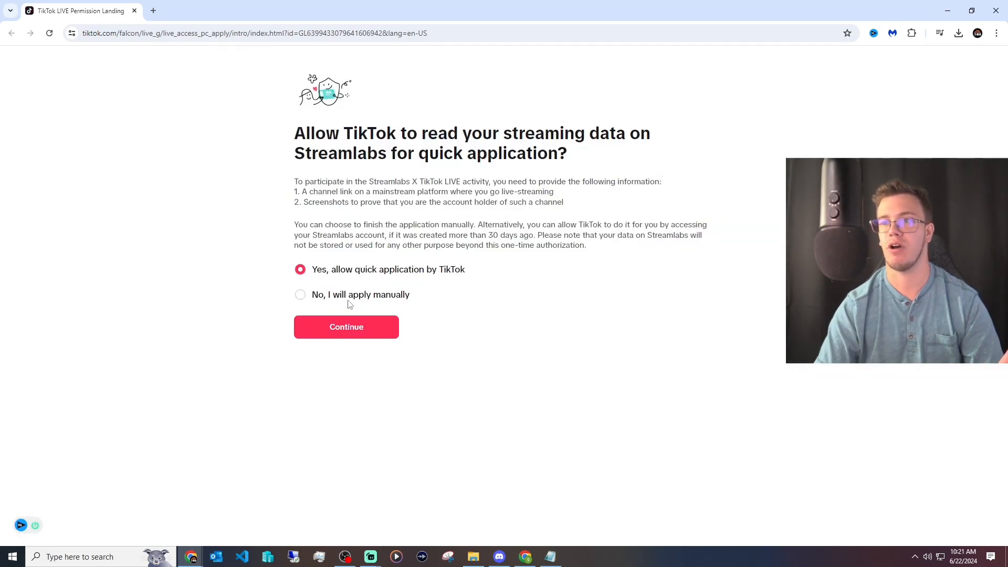
left_click(300, 295)
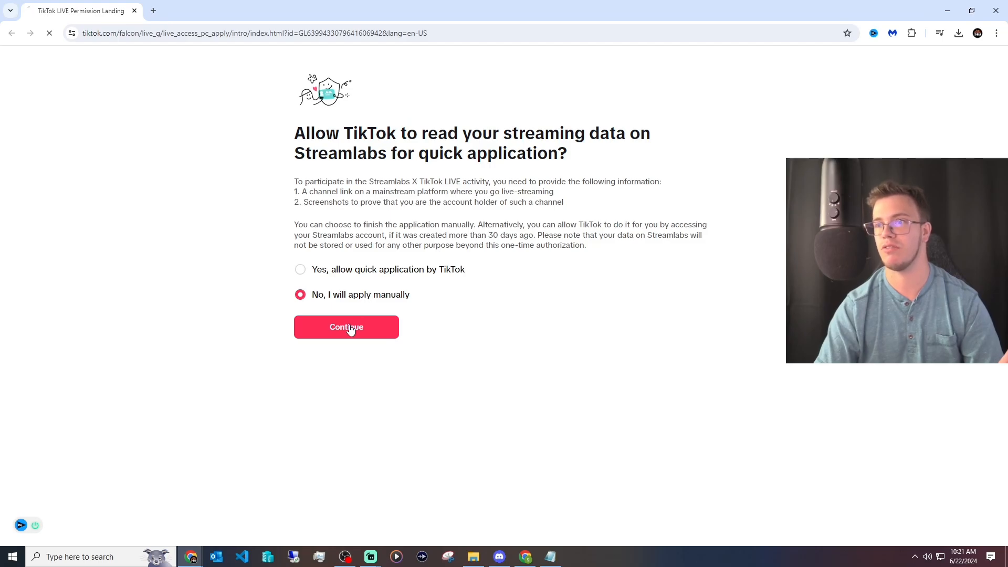
left_click(346, 327)
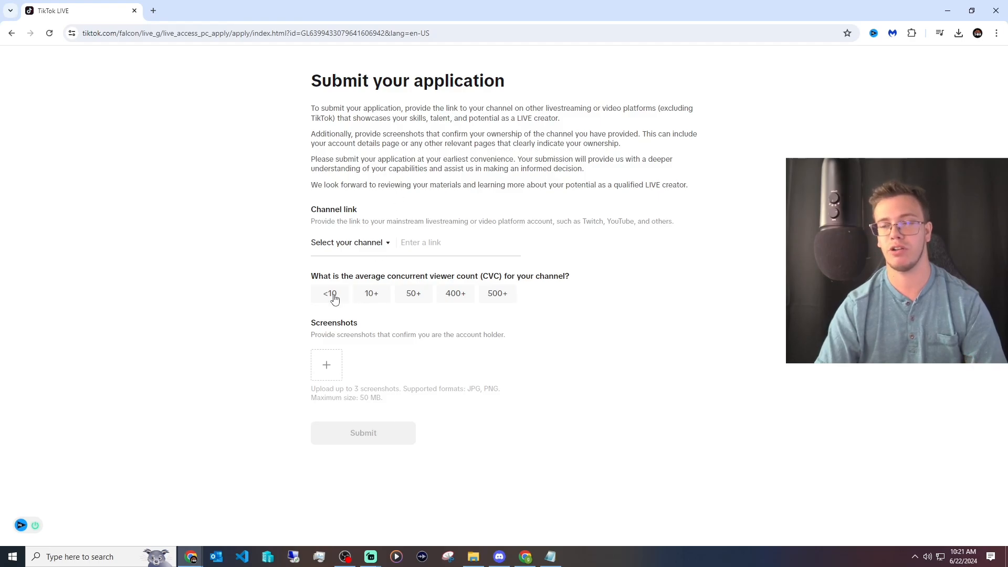
left_click(371, 293)
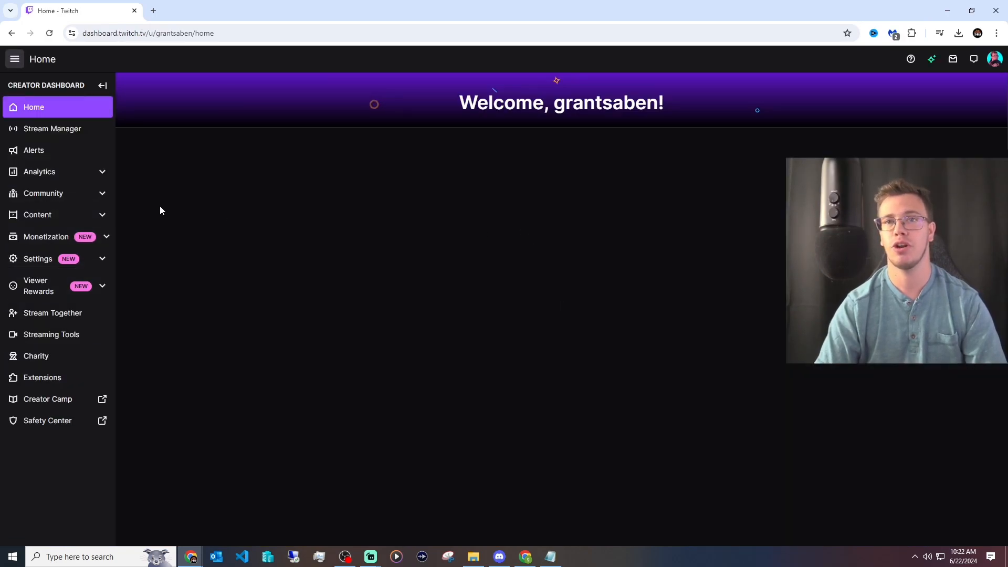
- Open Twitch Analytics Overview to check average viewers over the last 30 days
left_click(32, 171)
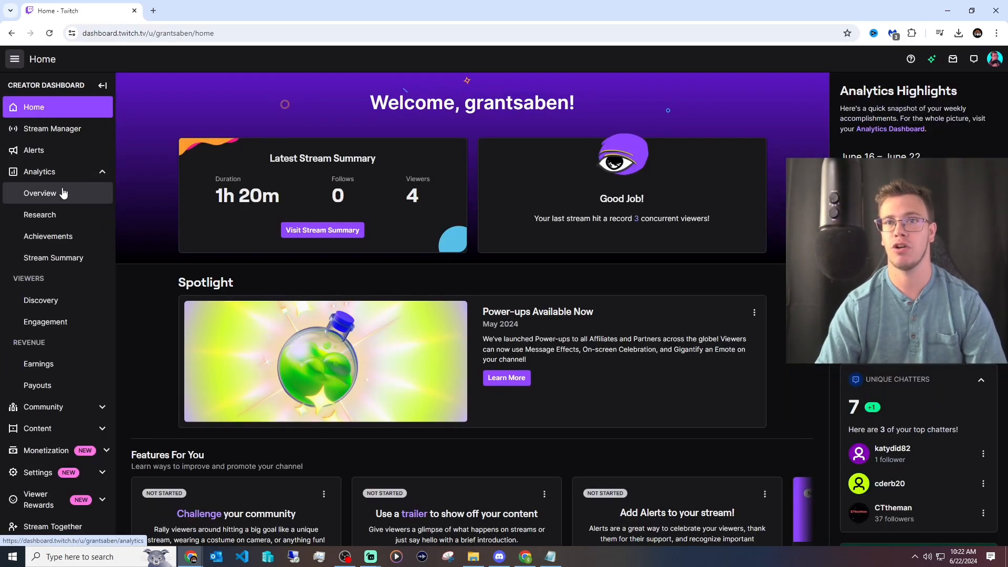
left_click(39, 193)
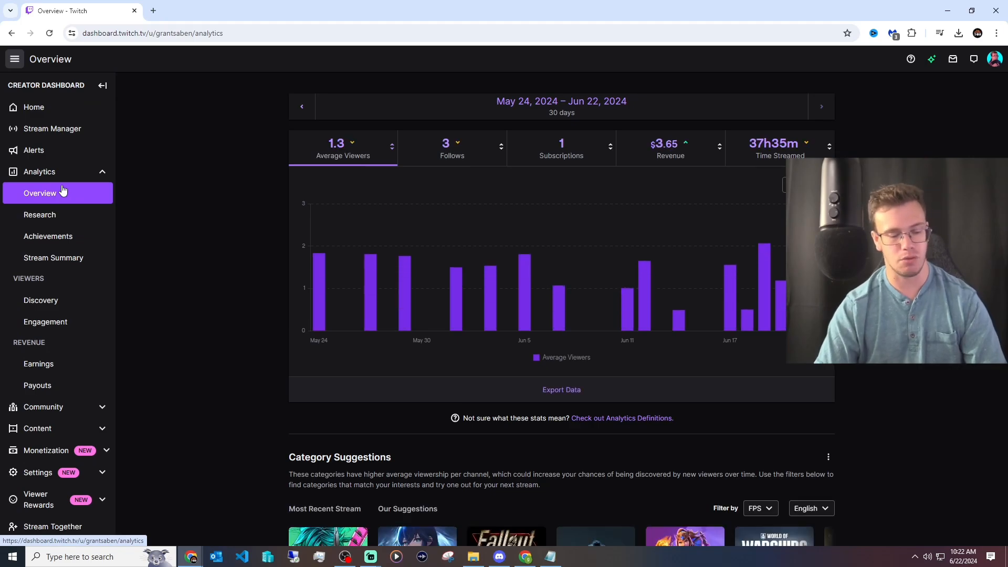
left_click(18, 556)
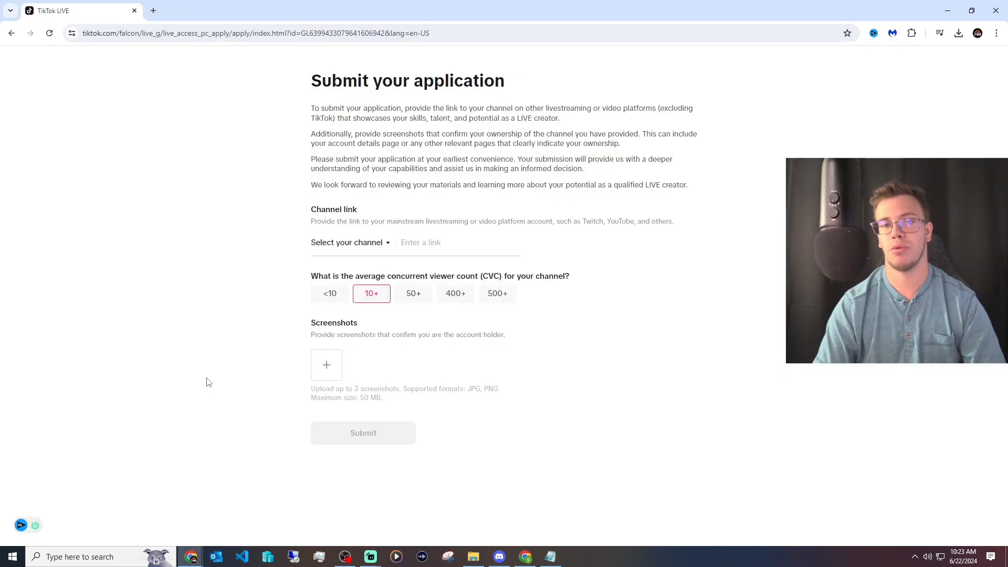
mouse_move(294, 171)
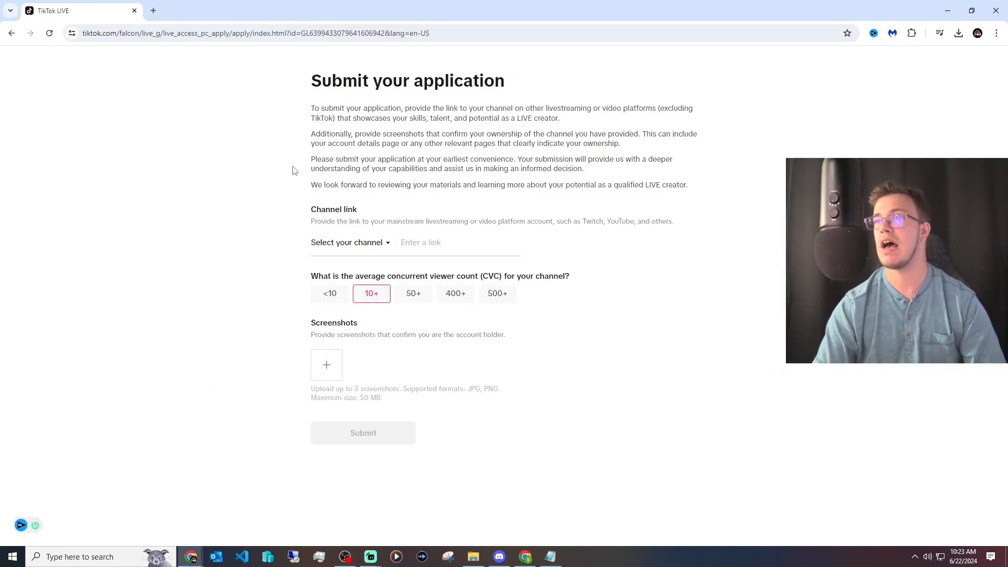
mouse_move(356, 350)
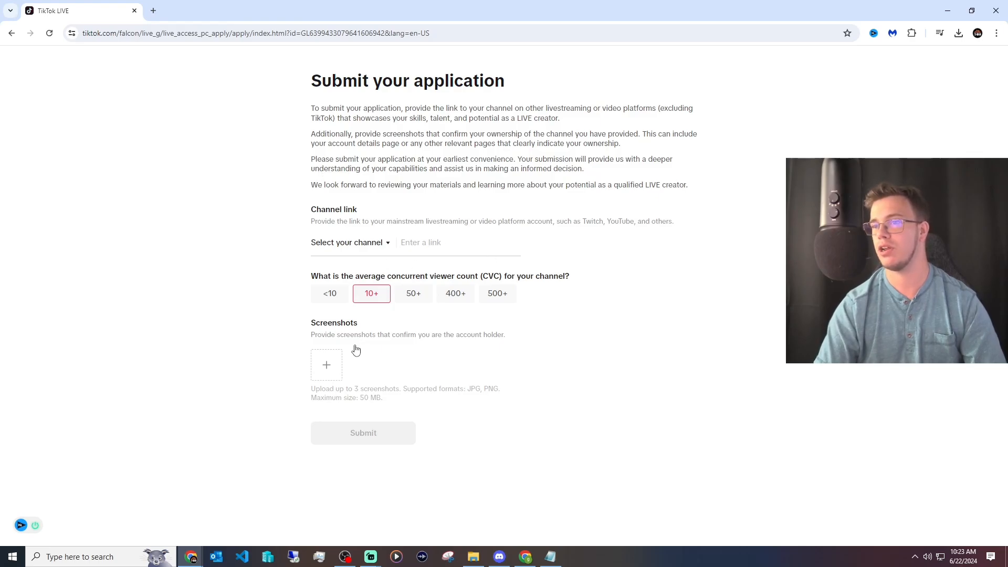
left_click(326, 365)
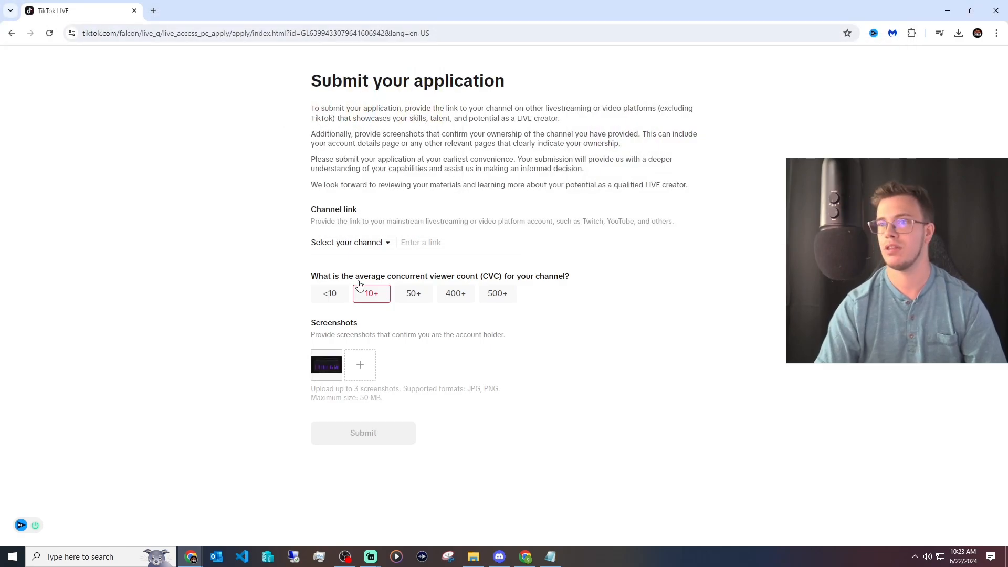
mouse_move(350, 245)
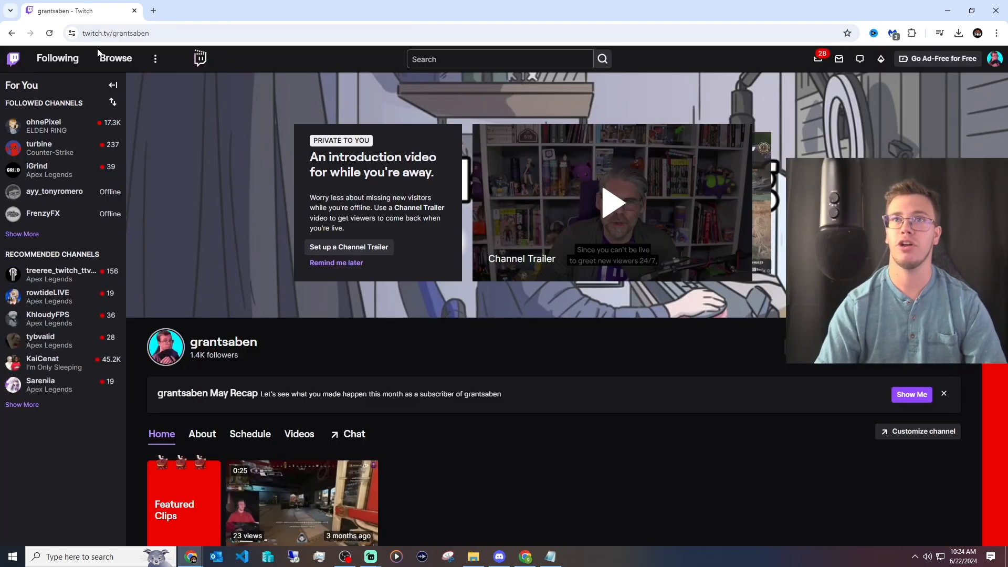
left_click(105, 33)
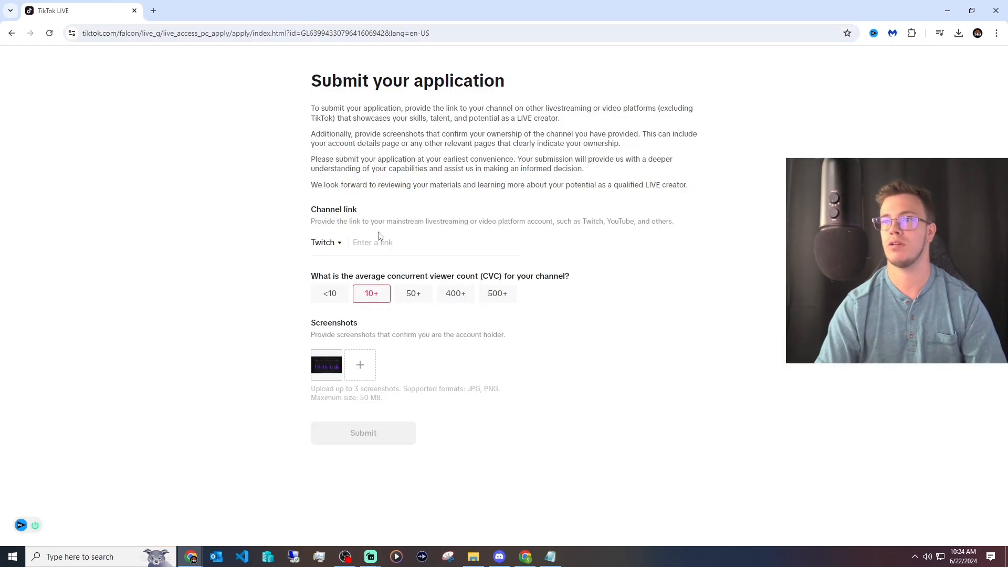
type("https://www.twitch.tv/grantsaben")
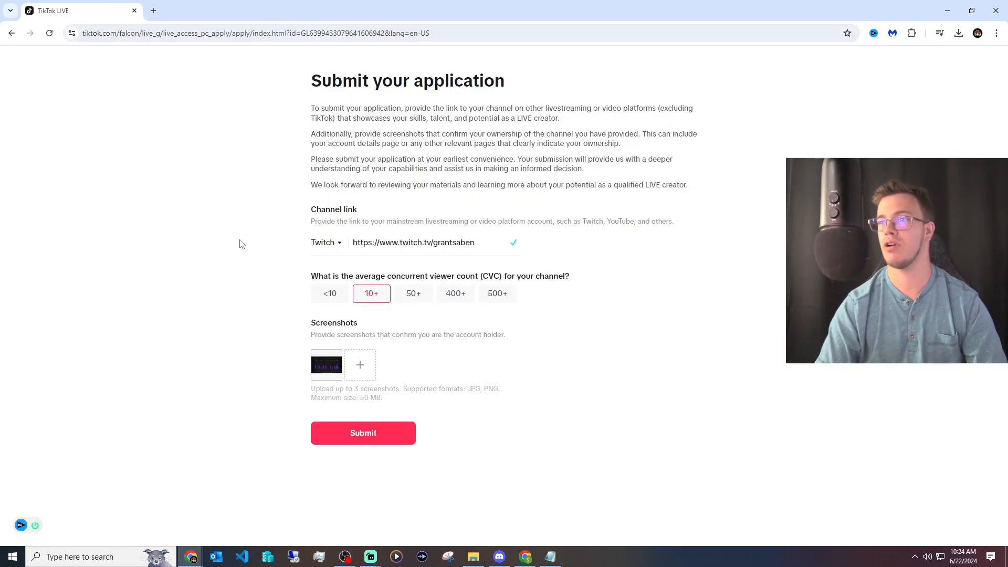
left_click(363, 433)
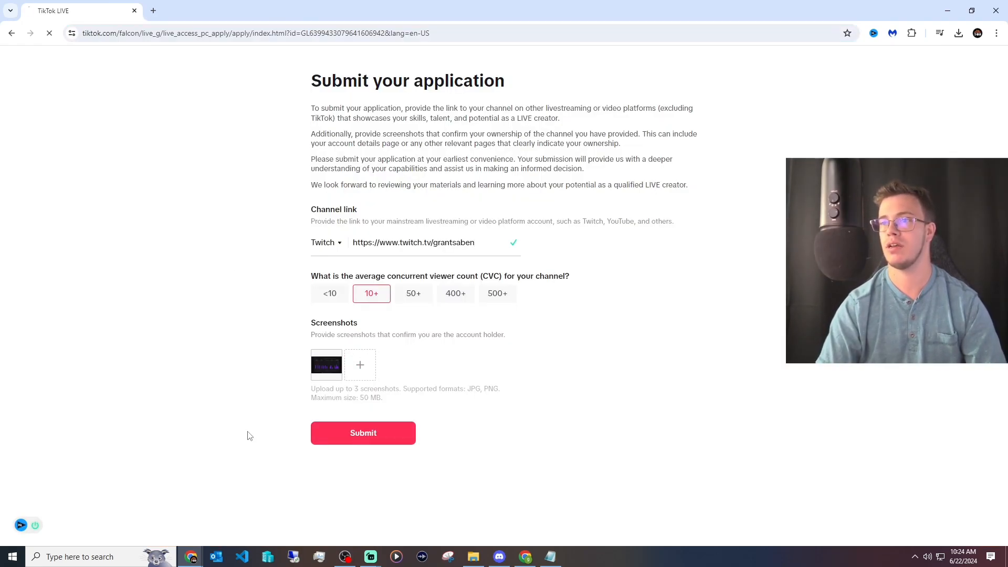
left_click(363, 433)
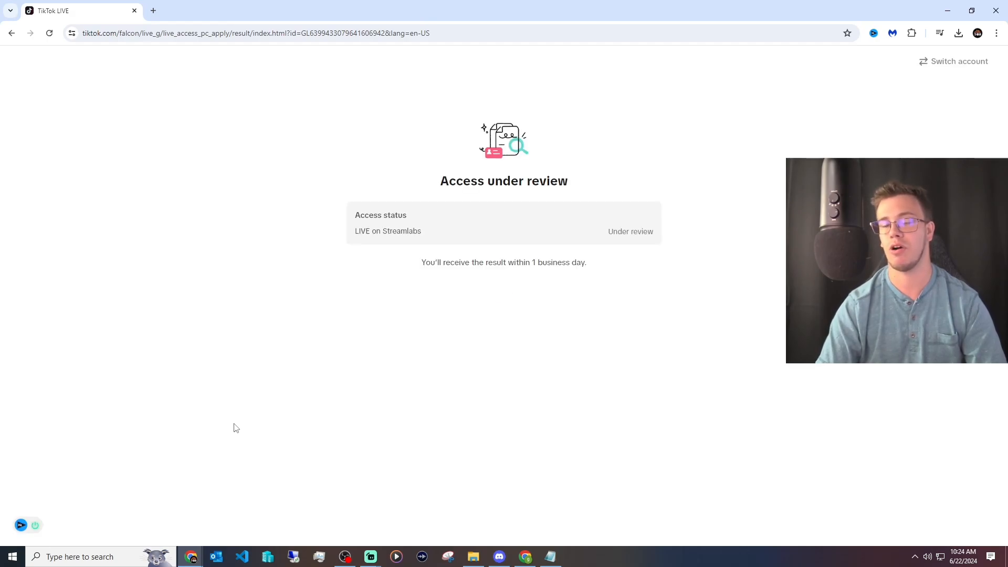
- Switch to Streamlabs Desktop with the 'Anime' scene stacking webcam, 'Twitch in Bio' image and gameplay
left_click(371, 556)
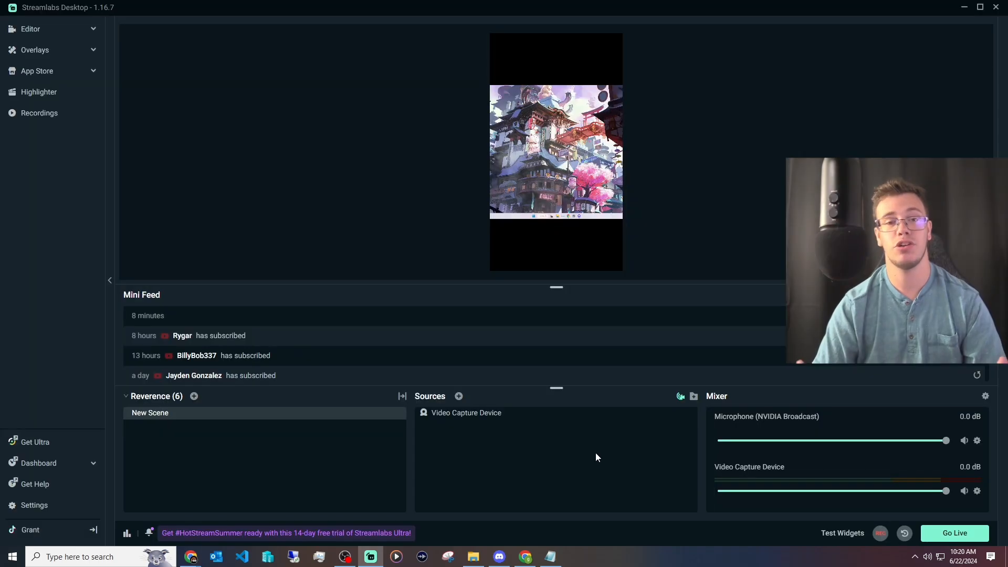
mouse_move(679, 496)
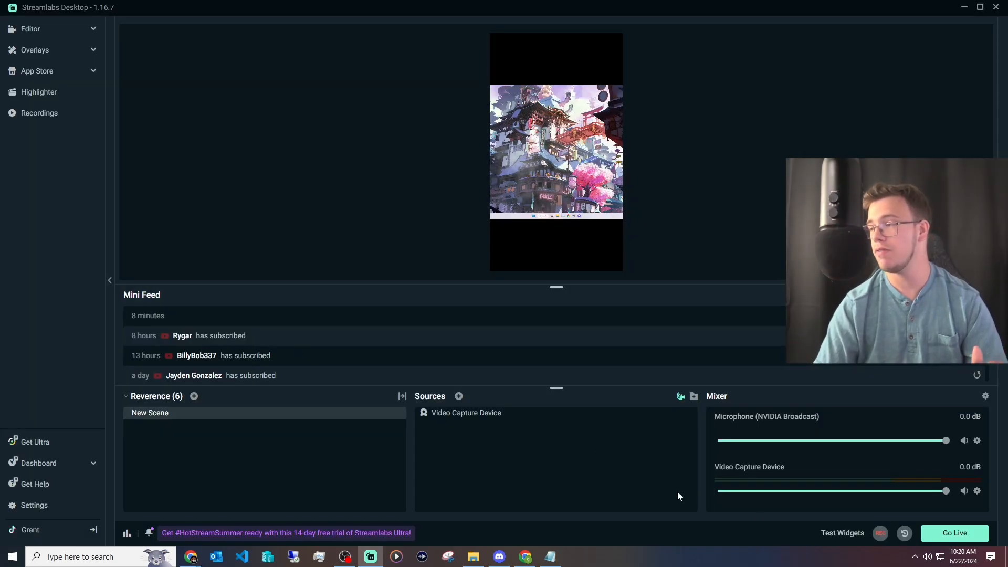
left_click(955, 533)
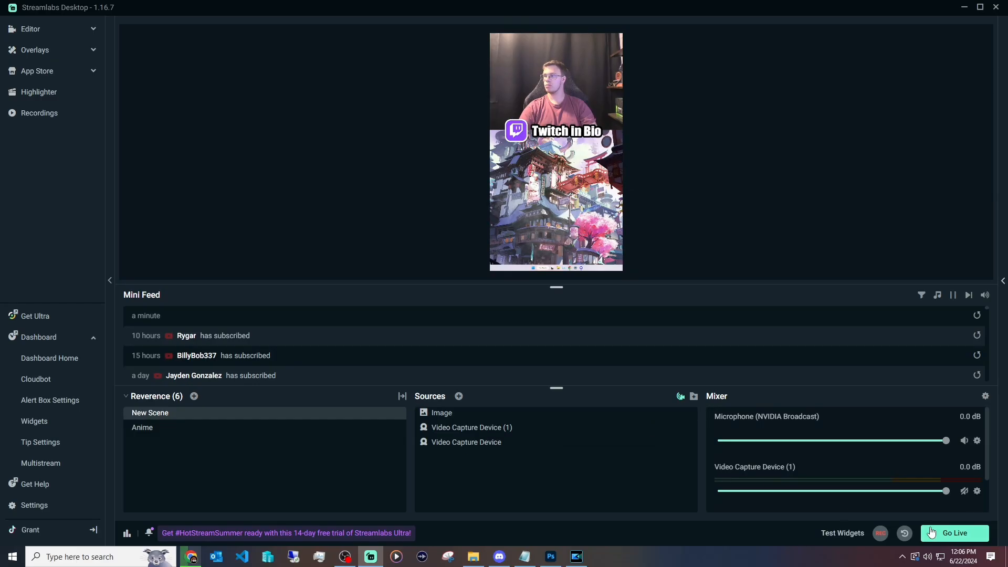
- Go live on TikTok titled 'test' with Apex Legends chosen as the game
left_click(954, 533)
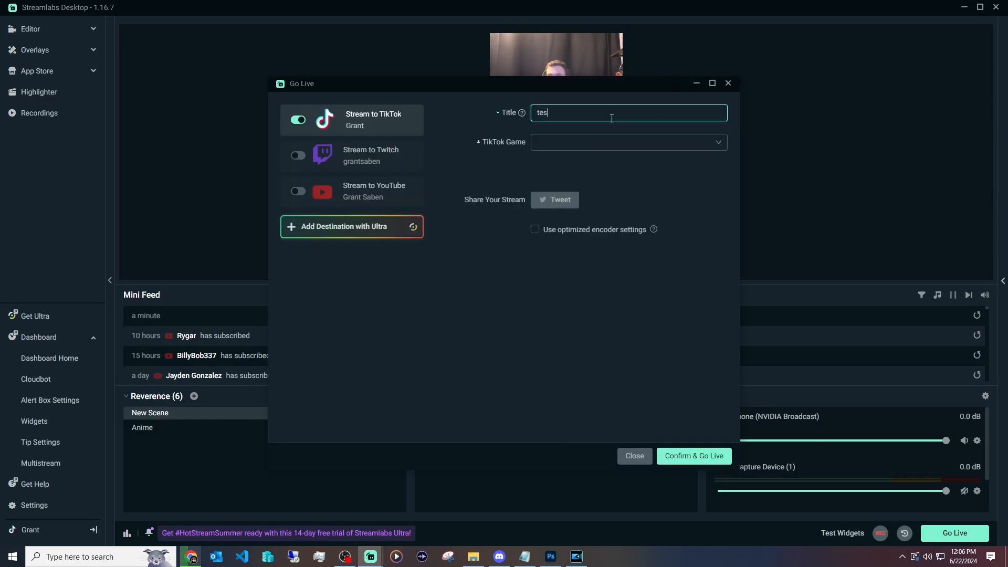
type("ape")
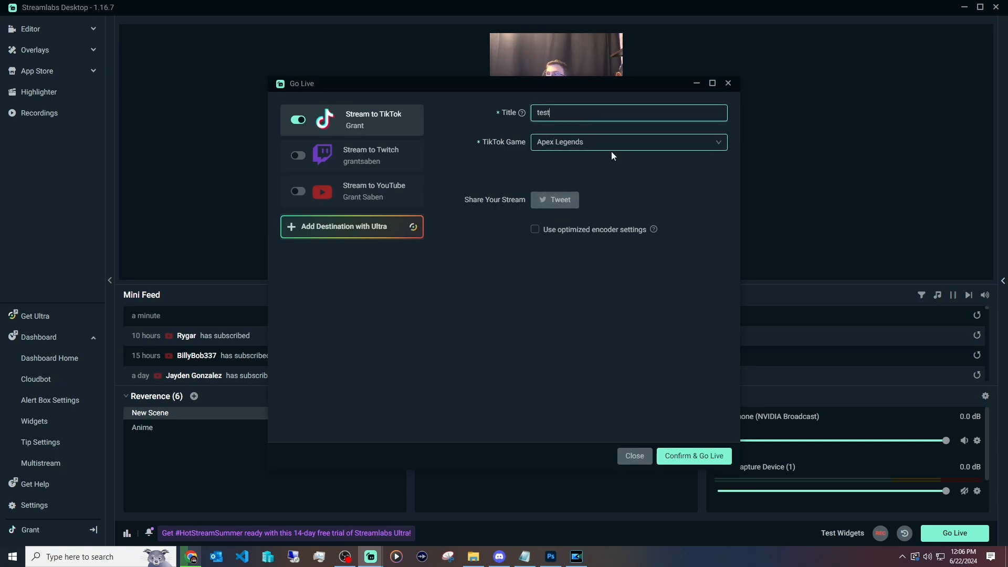
left_click(694, 456)
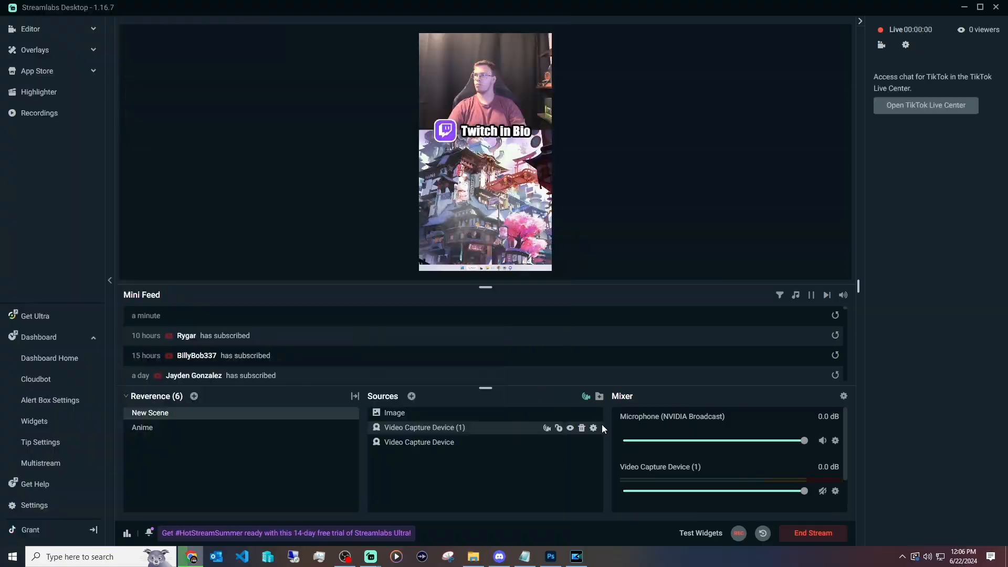